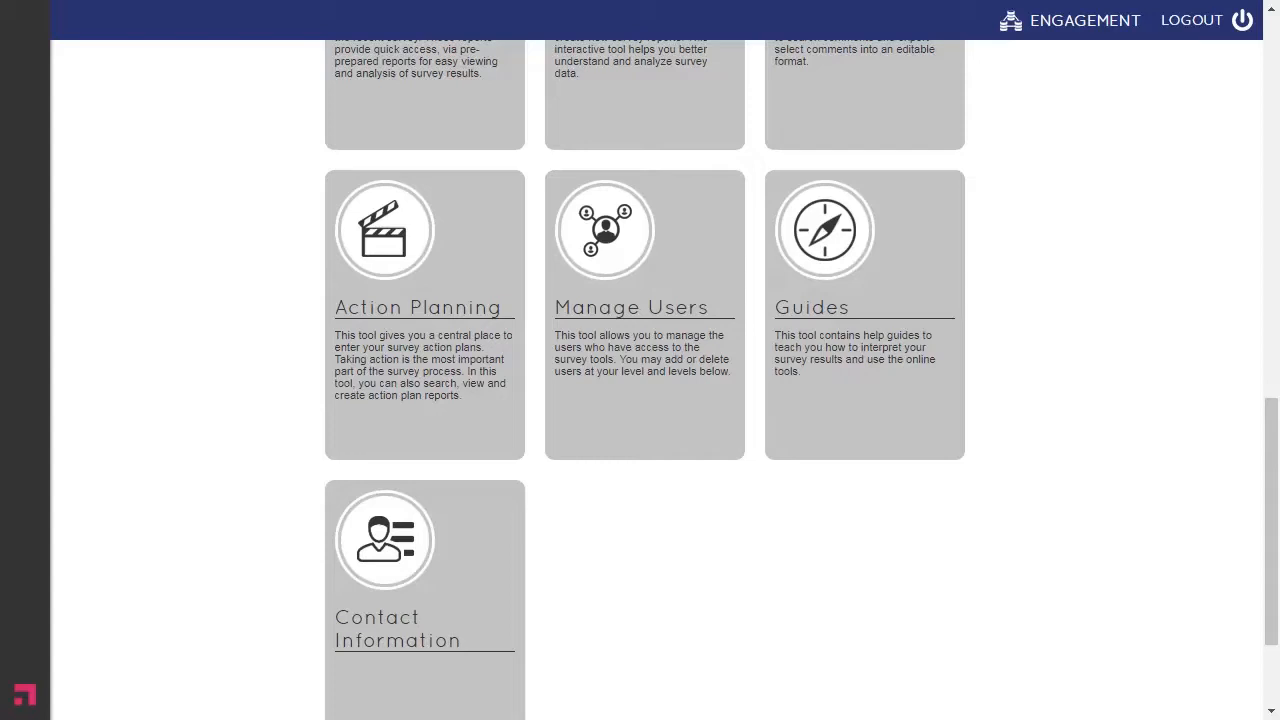
# - Open Advanced Ad Hoc Reporting from Manager Adhoc and scroll down to My Groups
pyautogui.scroll(3)
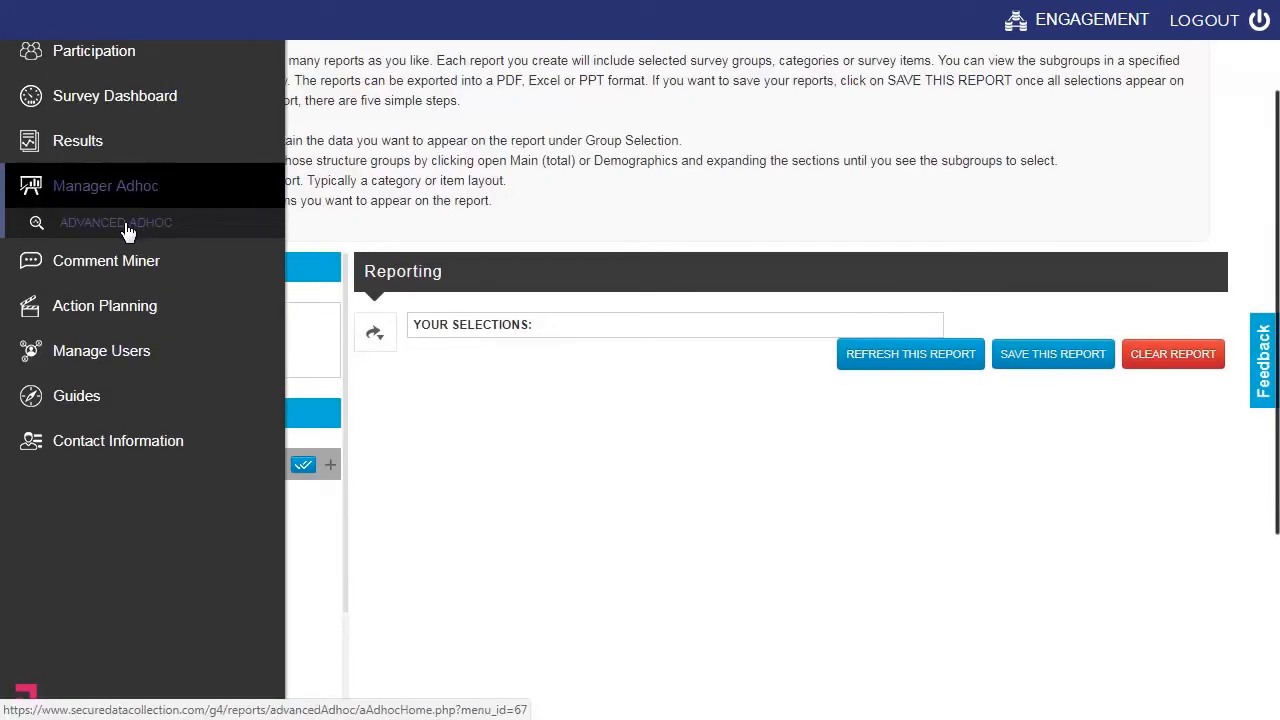
pyautogui.click(115, 222)
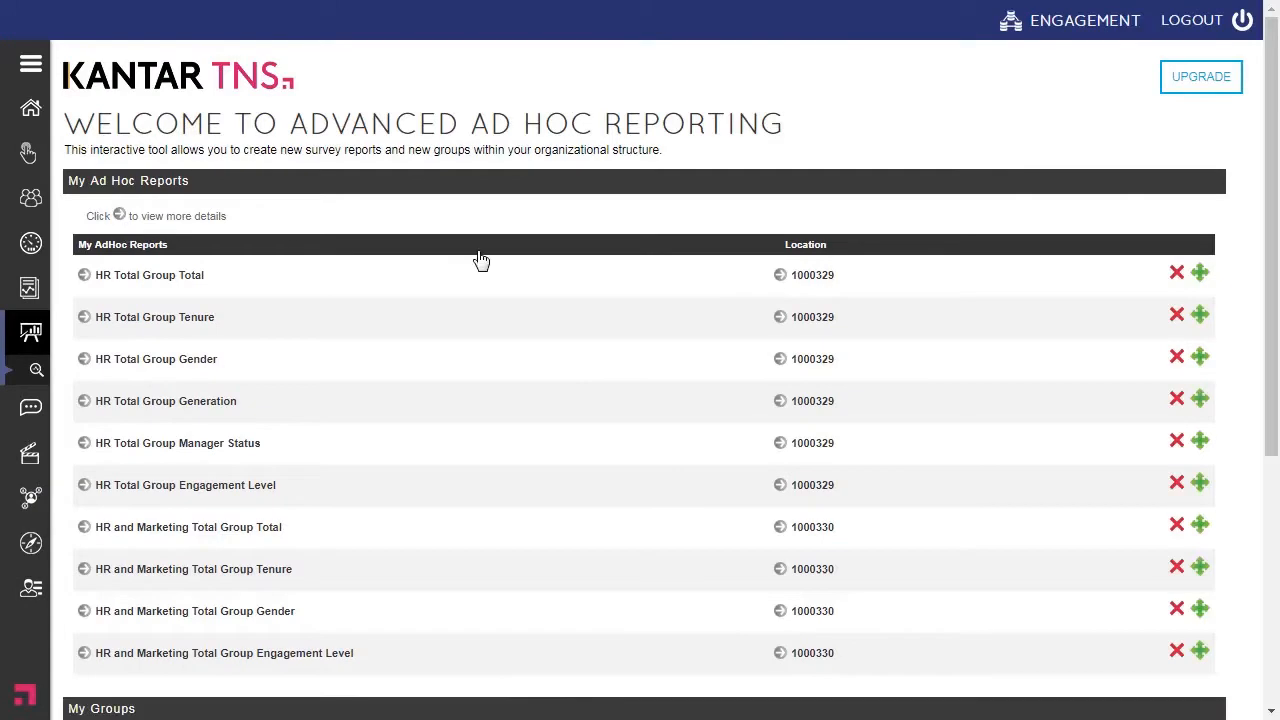
pyautogui.scroll(-3)
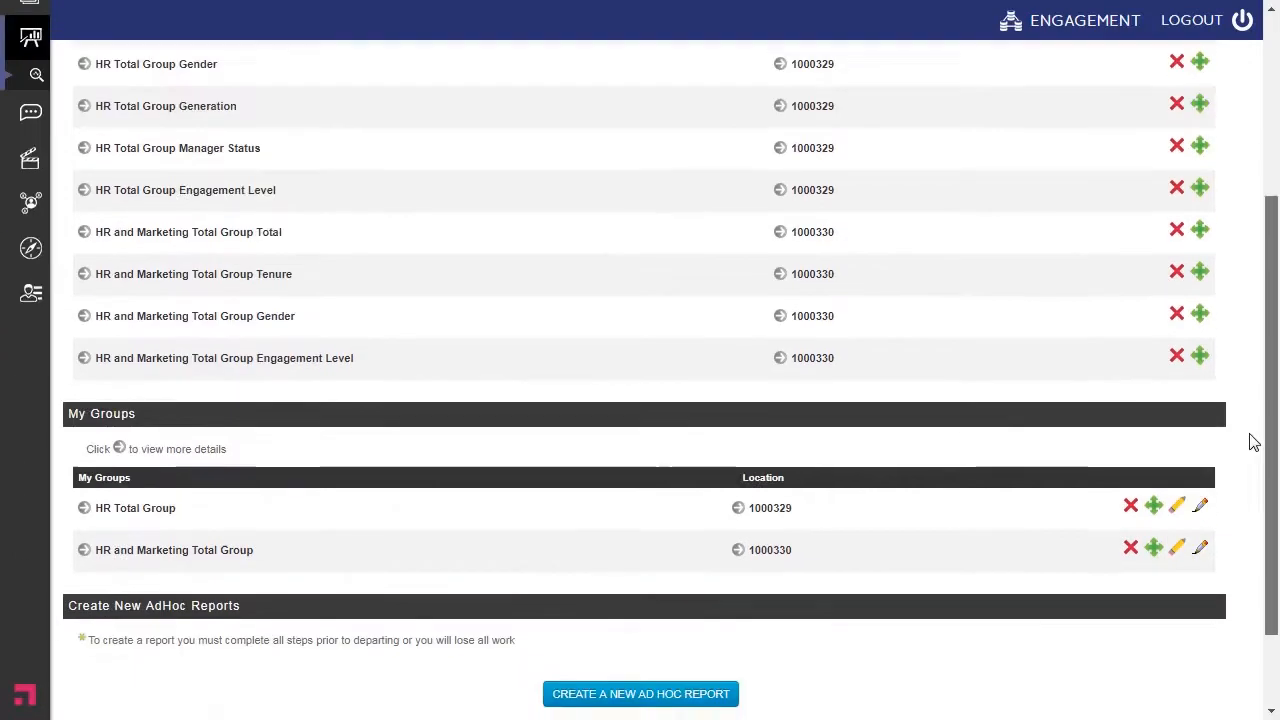
pyautogui.scroll(-3)
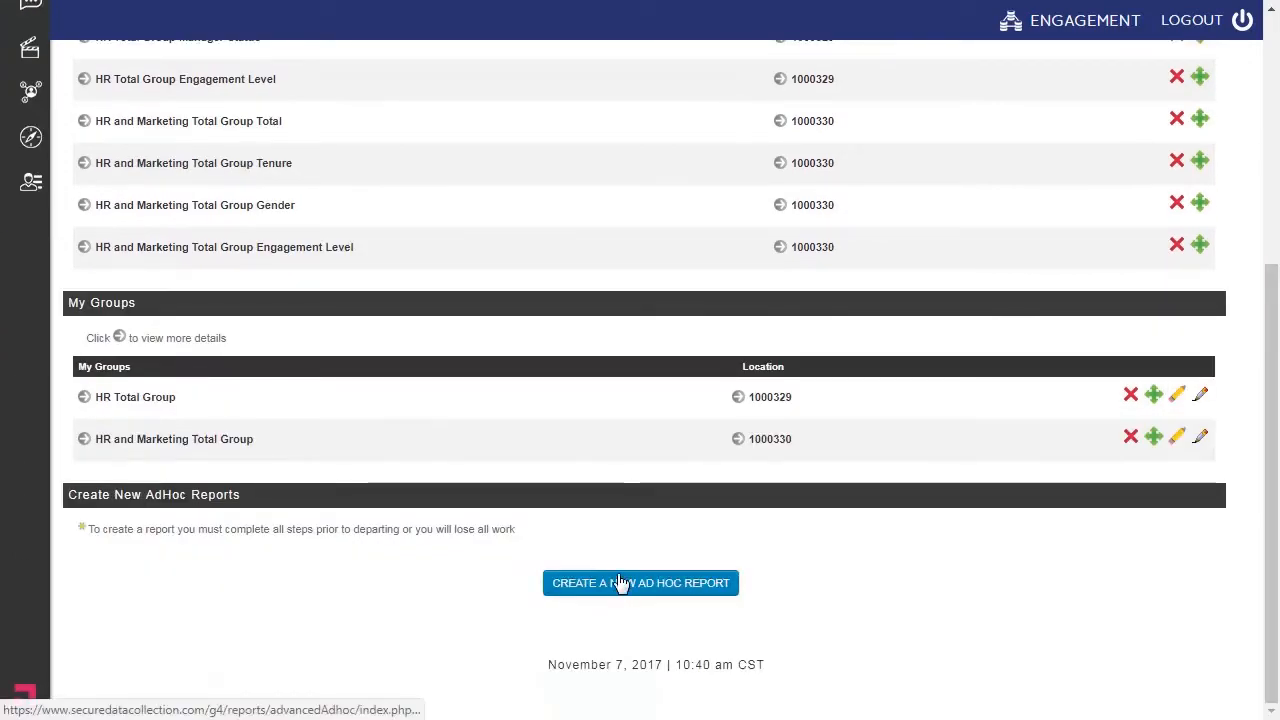
# - Start a new ad hoc report and browse the Organization Structure survey tree
pyautogui.click(640, 583)
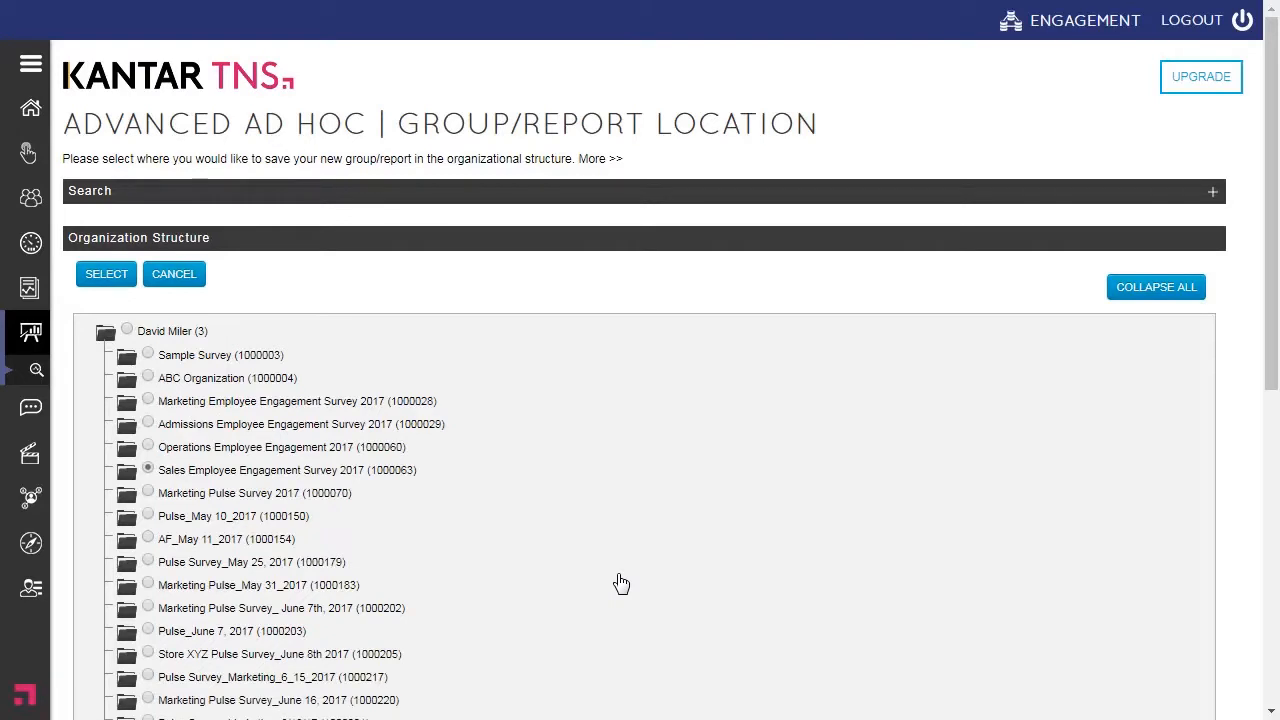
pyautogui.moveTo(515, 404)
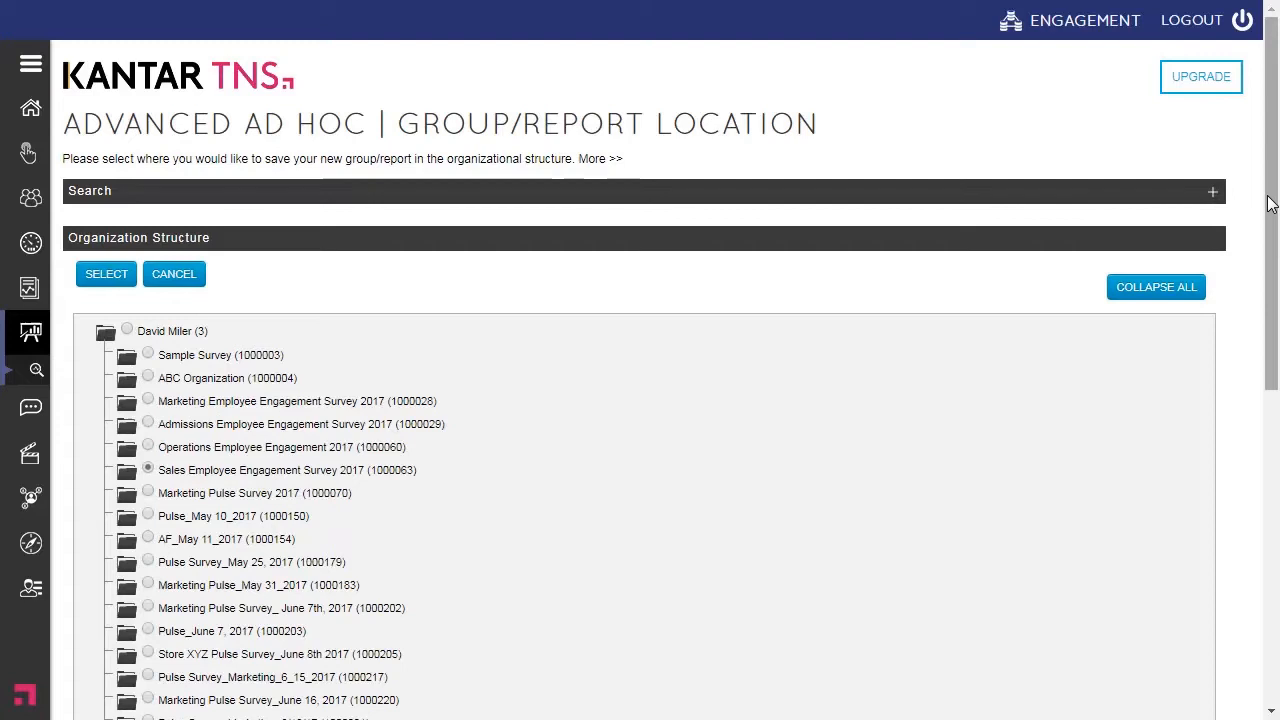
pyautogui.scroll(-3)
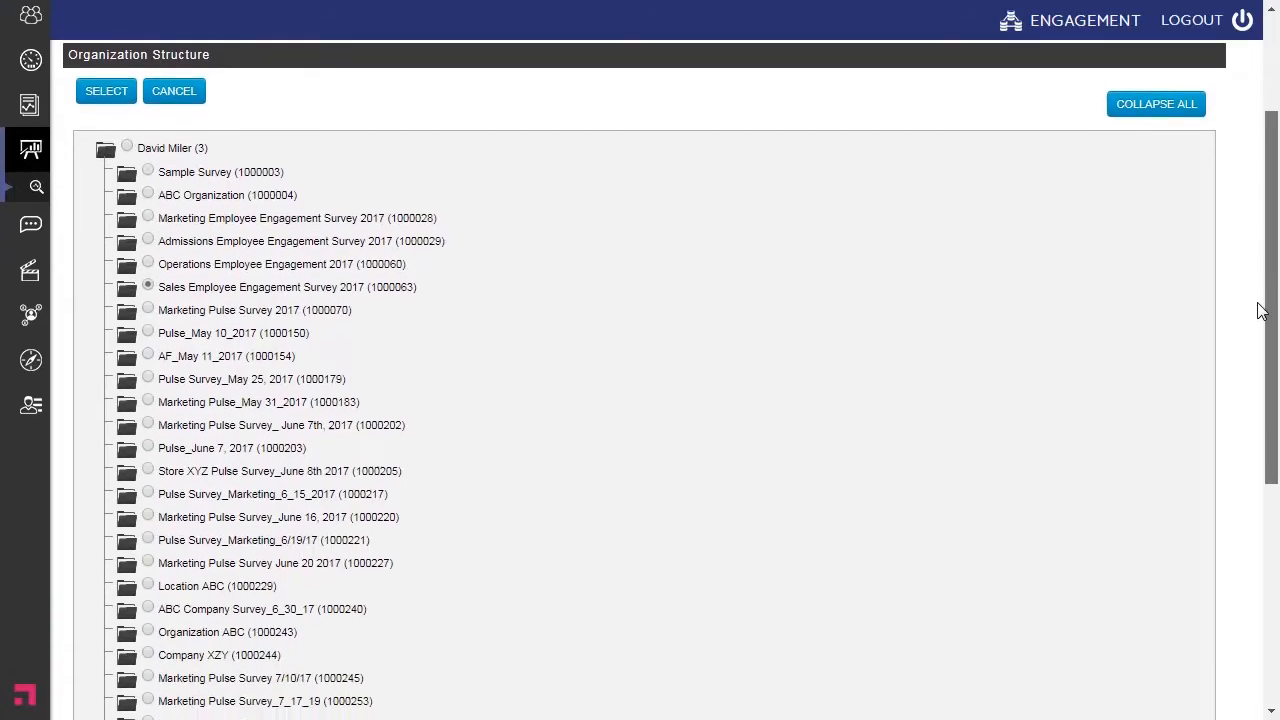
pyautogui.scroll(-3)
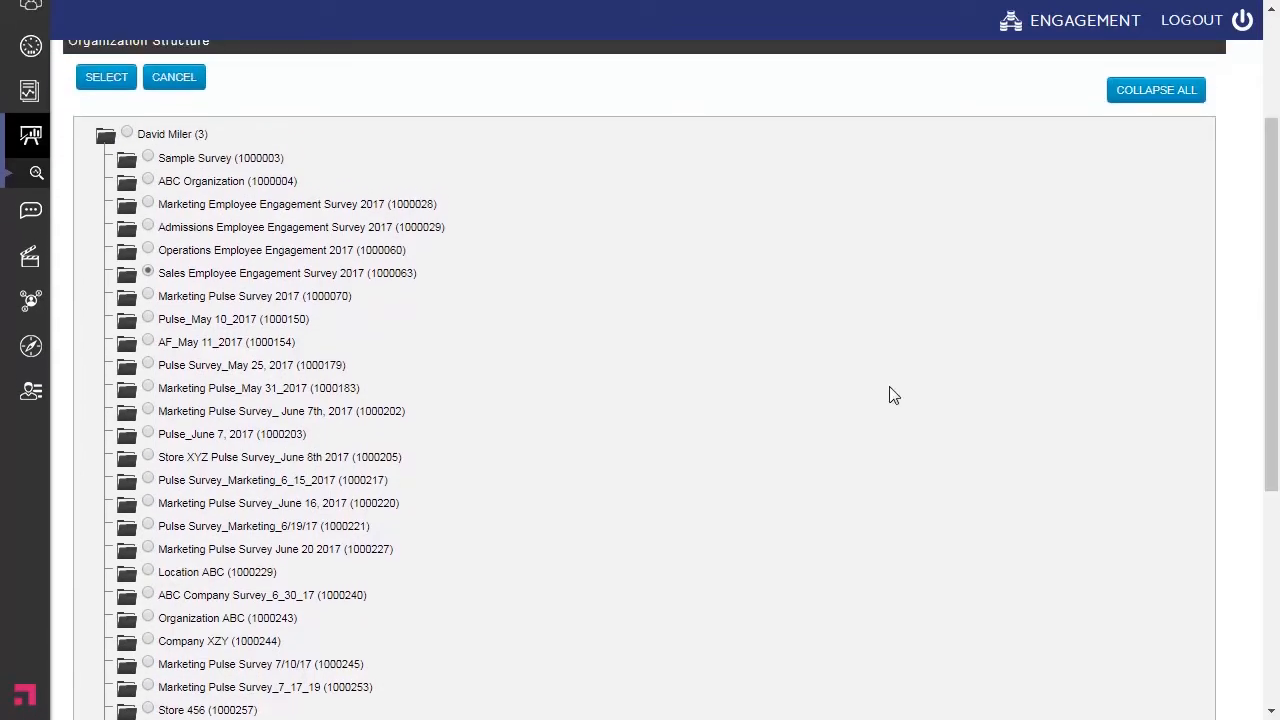
pyautogui.moveTo(723, 419)
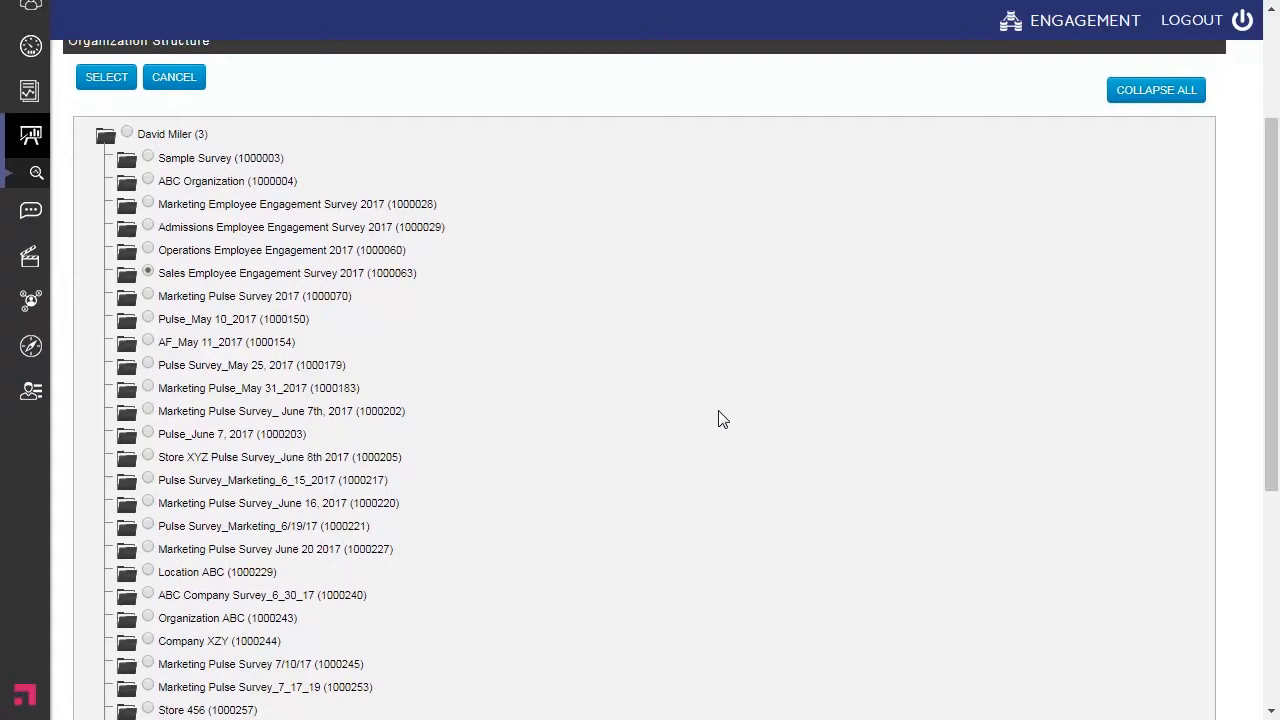
pyautogui.moveTo(1270, 257)
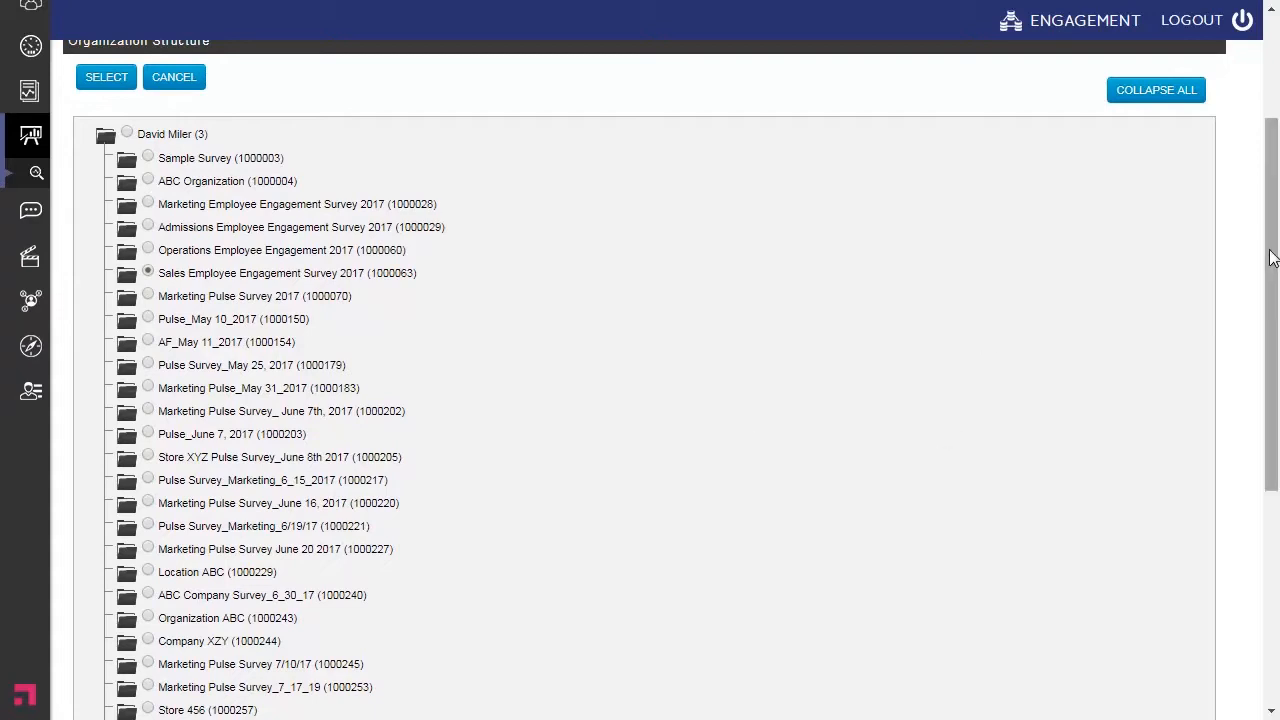
pyautogui.scroll(-3)
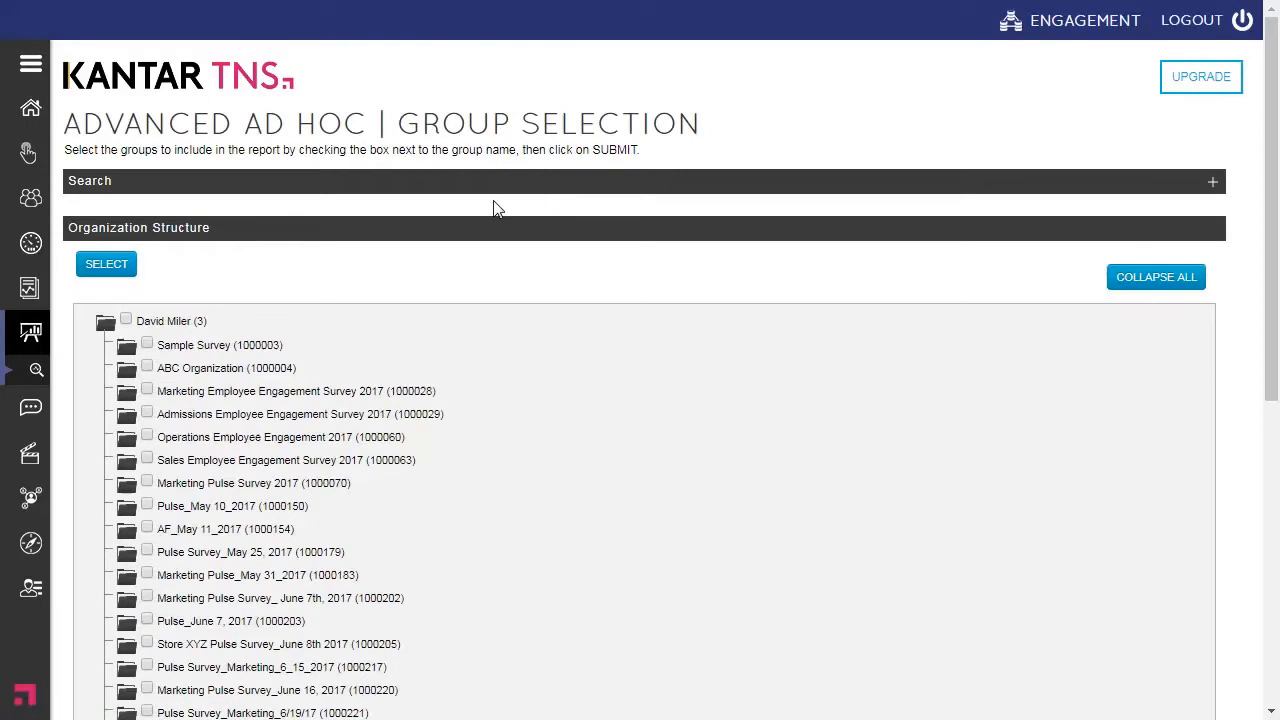
pyautogui.moveTo(474, 200)
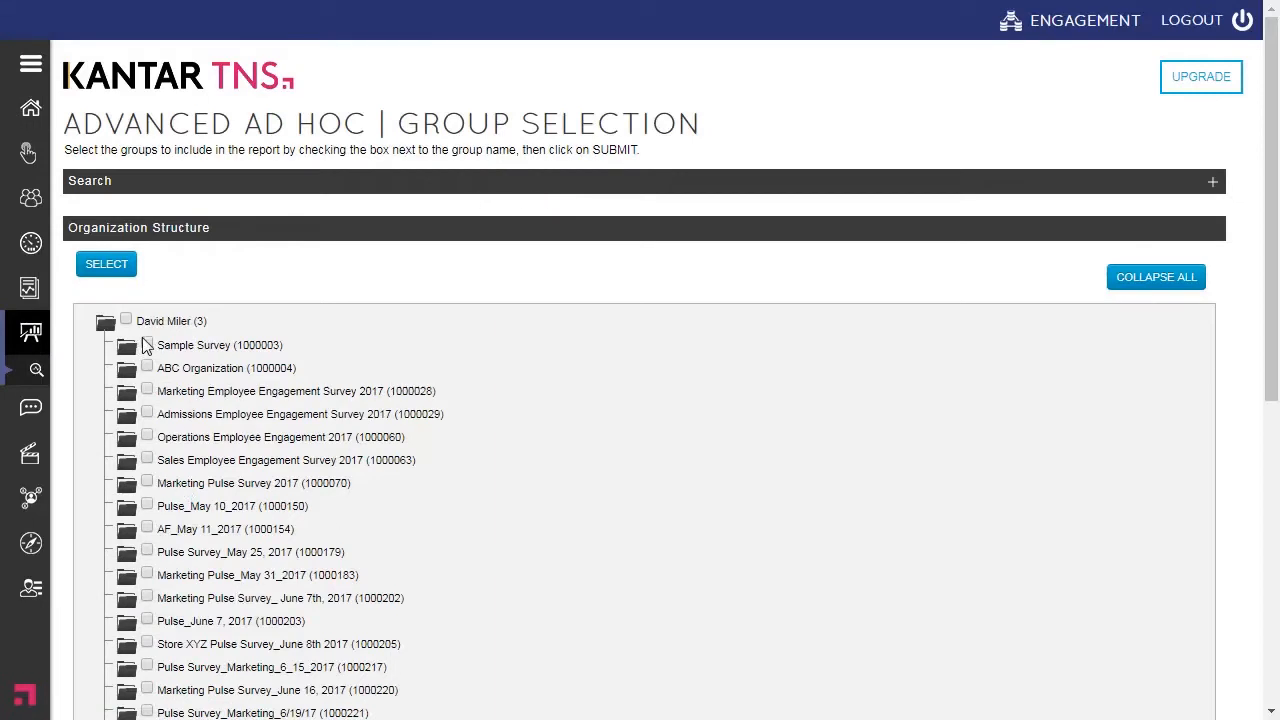
# - Check Sample Survey and Sales Employee Engagement Survey 2017 on the Group Selection page
pyautogui.click(146, 344)
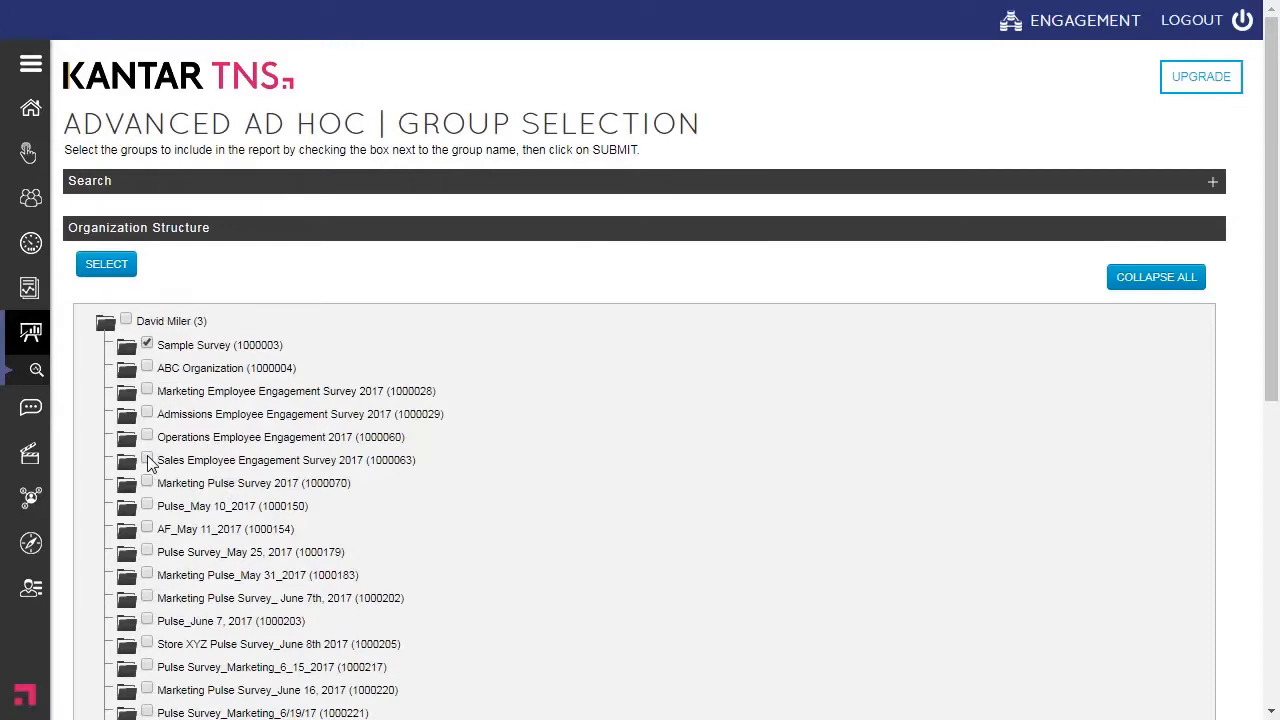
pyautogui.click(147, 460)
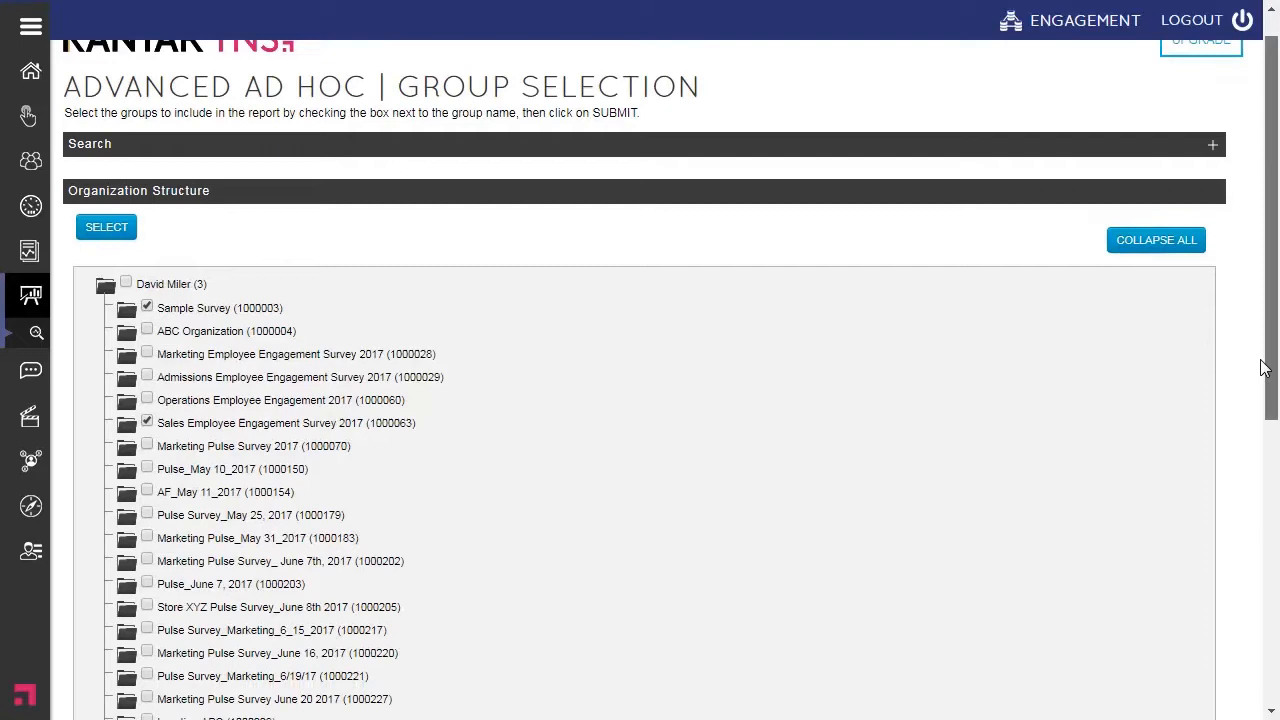
# - Add the two ticked surveys to the group and save the selection
pyautogui.click(106, 226)
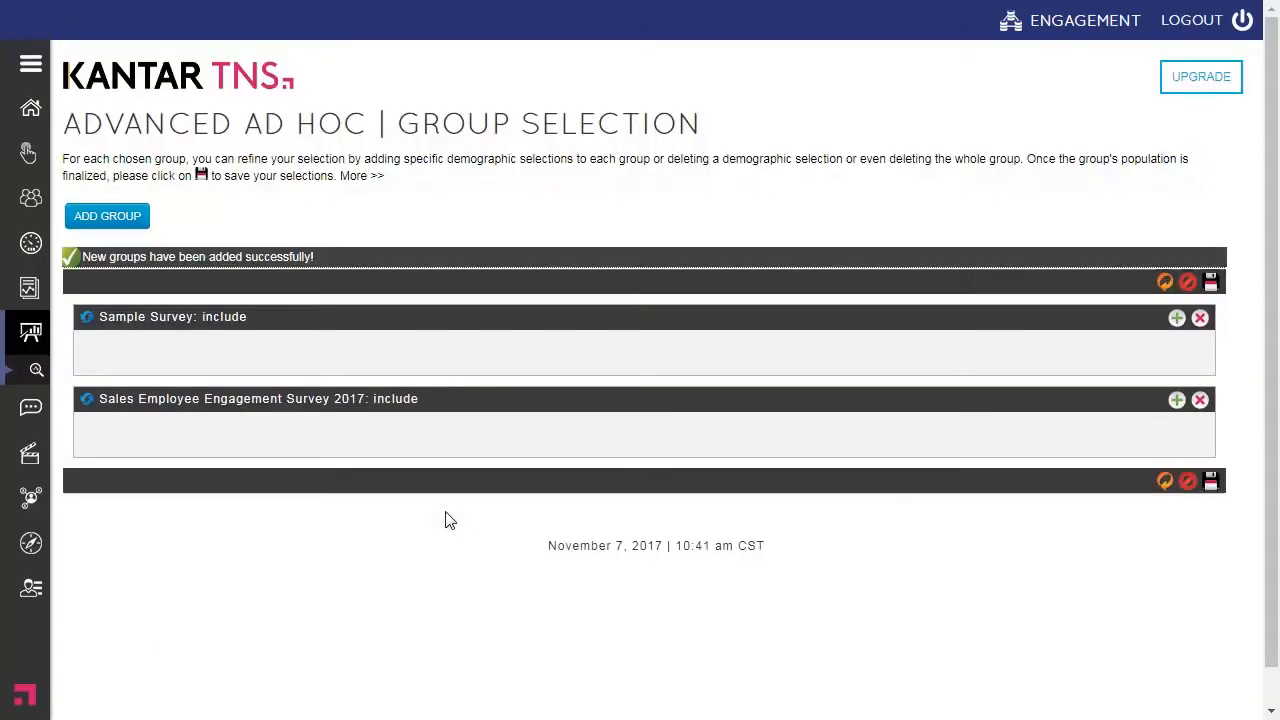
pyautogui.moveTo(378, 345)
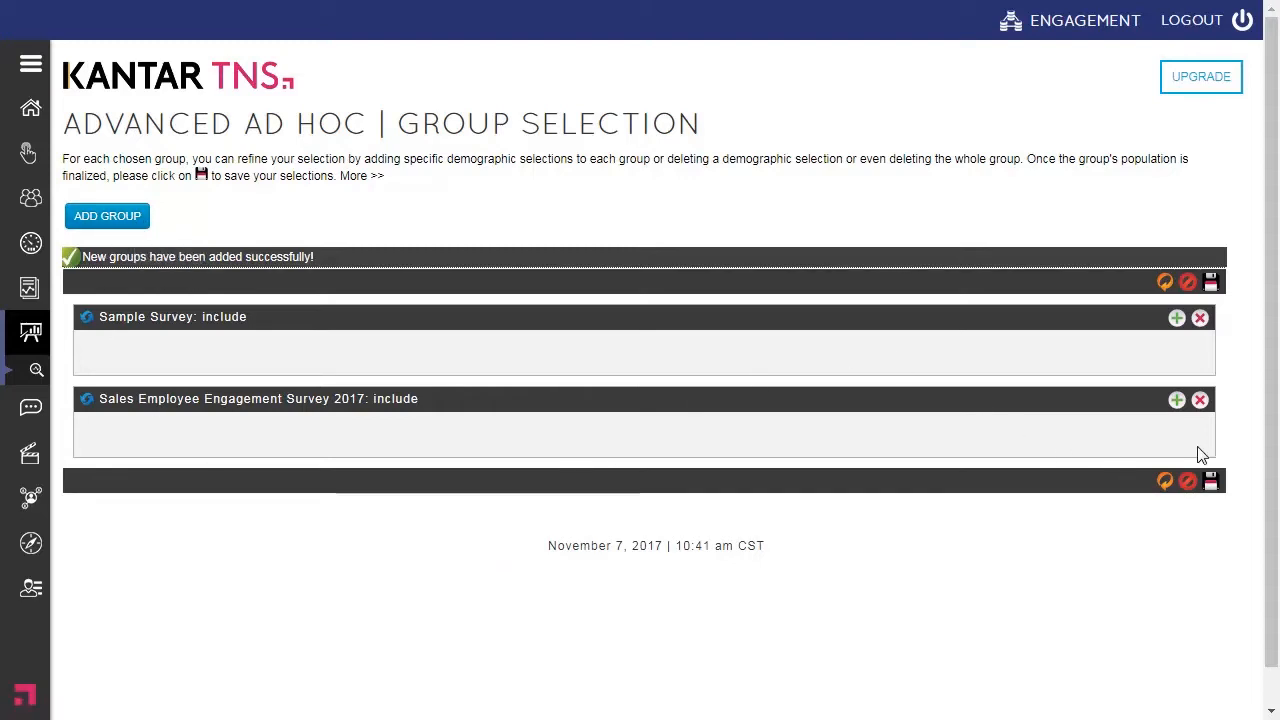
pyautogui.moveTo(1210, 479)
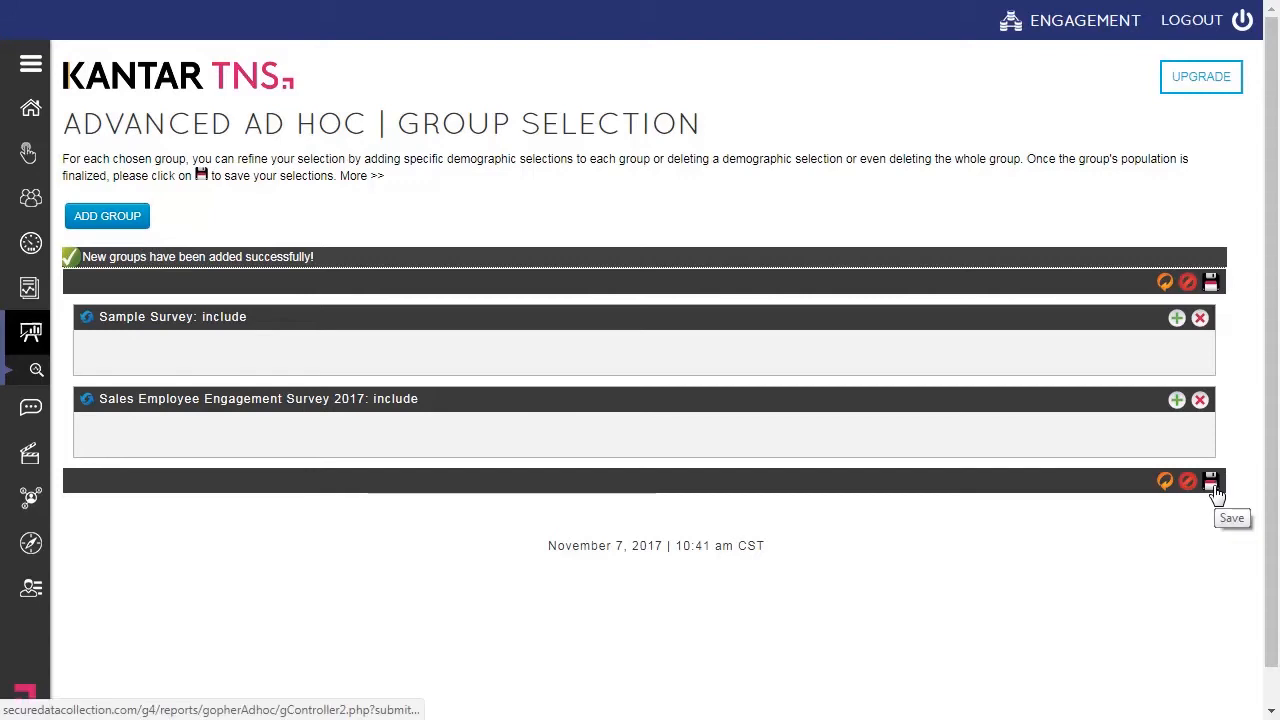
pyautogui.click(1212, 480)
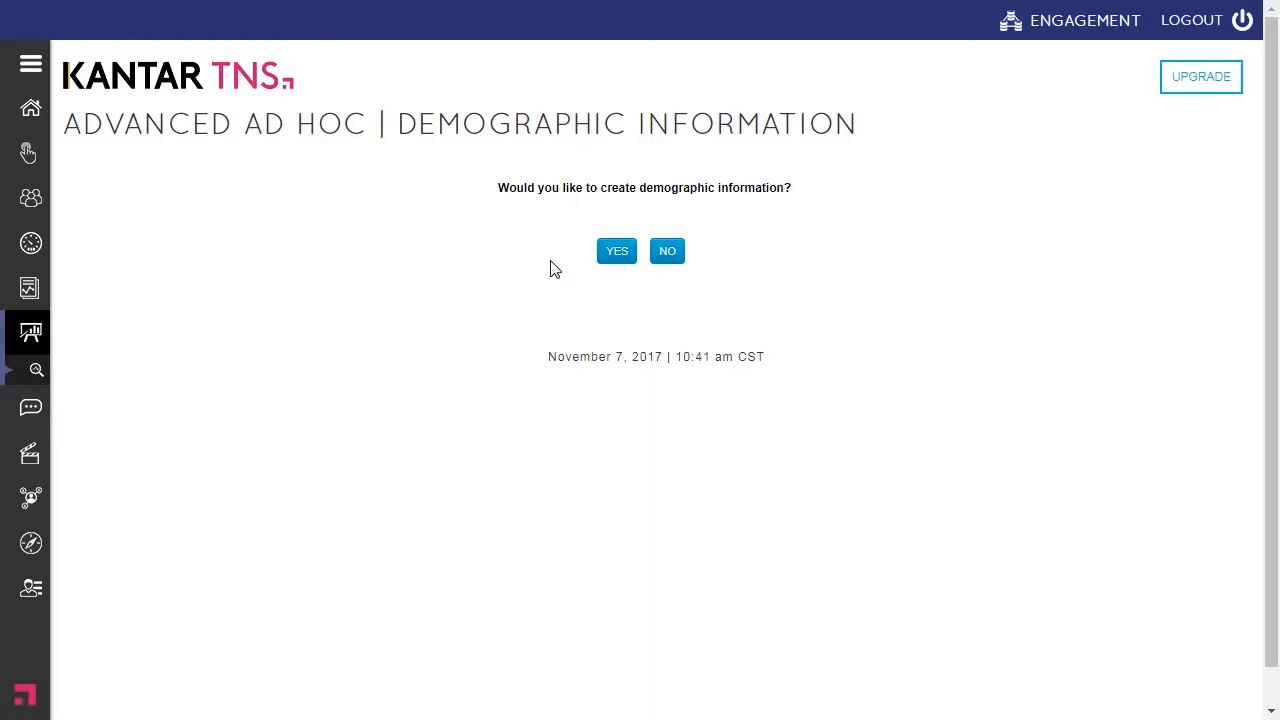
# - Agree to create demographic information and tick Tenure, Gender and Generation breakdowns
pyautogui.click(616, 250)
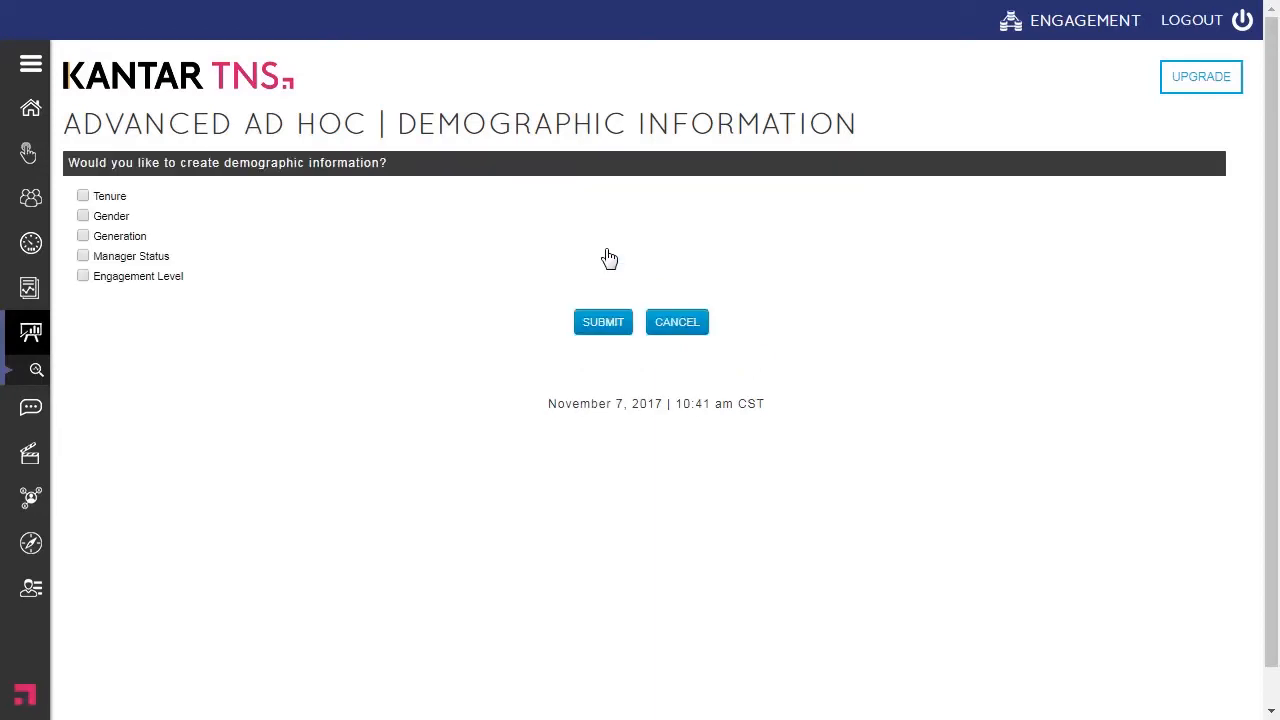
pyautogui.moveTo(287, 303)
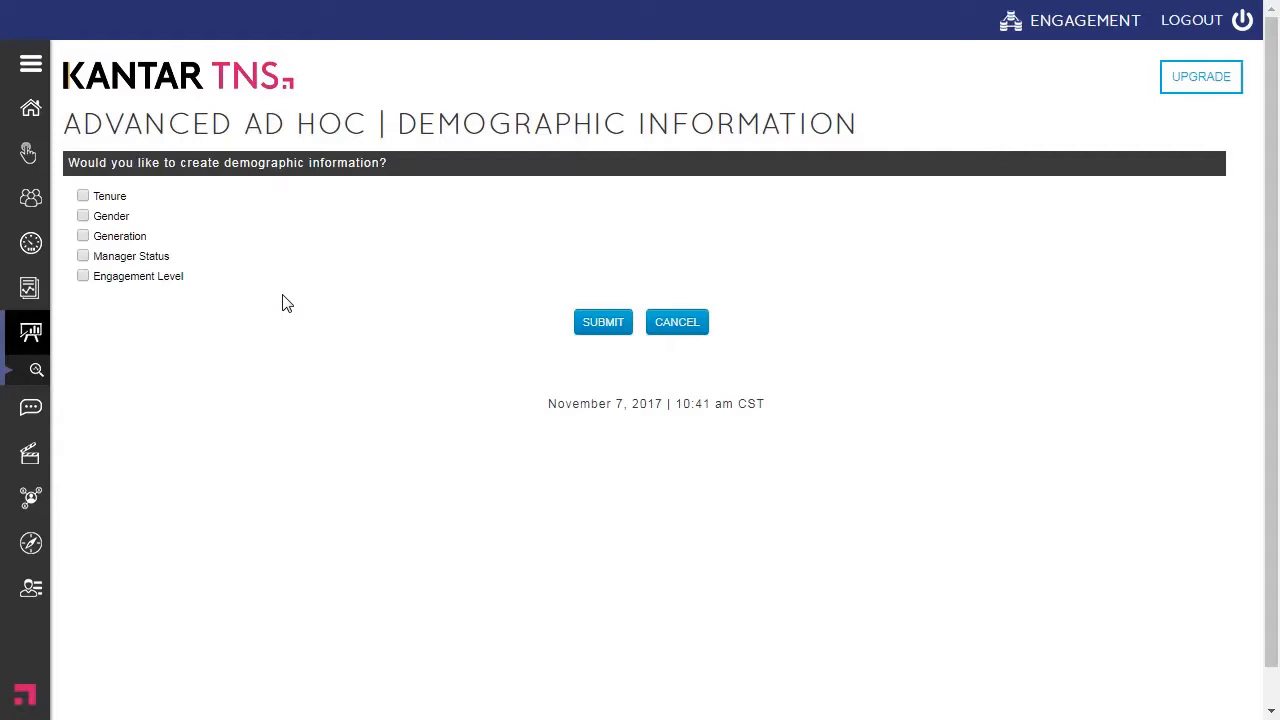
pyautogui.click(83, 196)
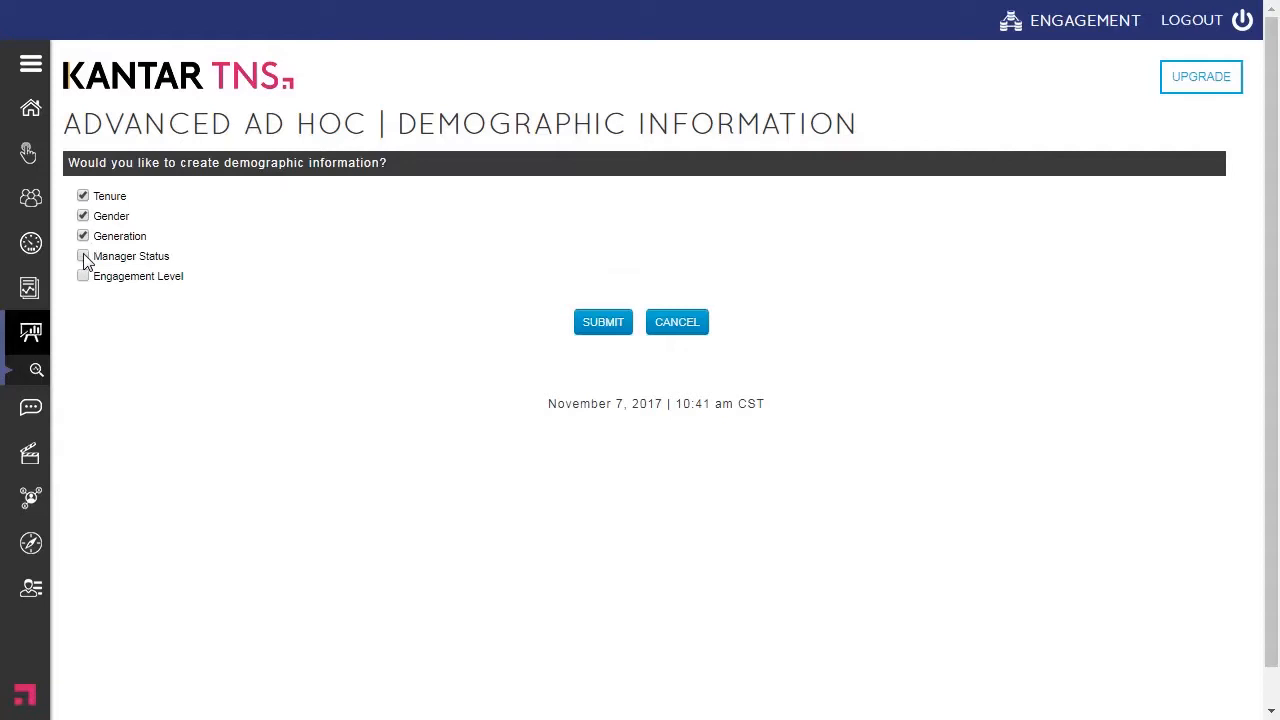
# - Submit the demographic breakdowns and enter 'Western Region' as the group name
pyautogui.click(602, 321)
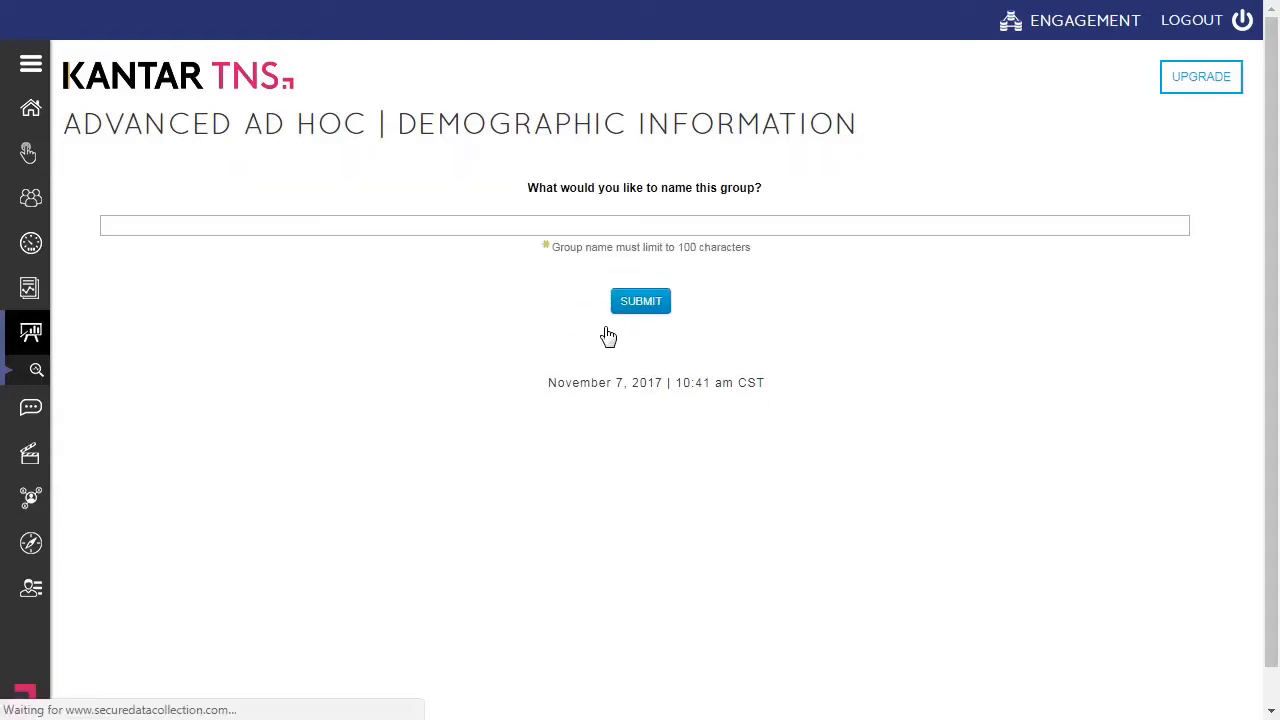
pyautogui.click(424, 225)
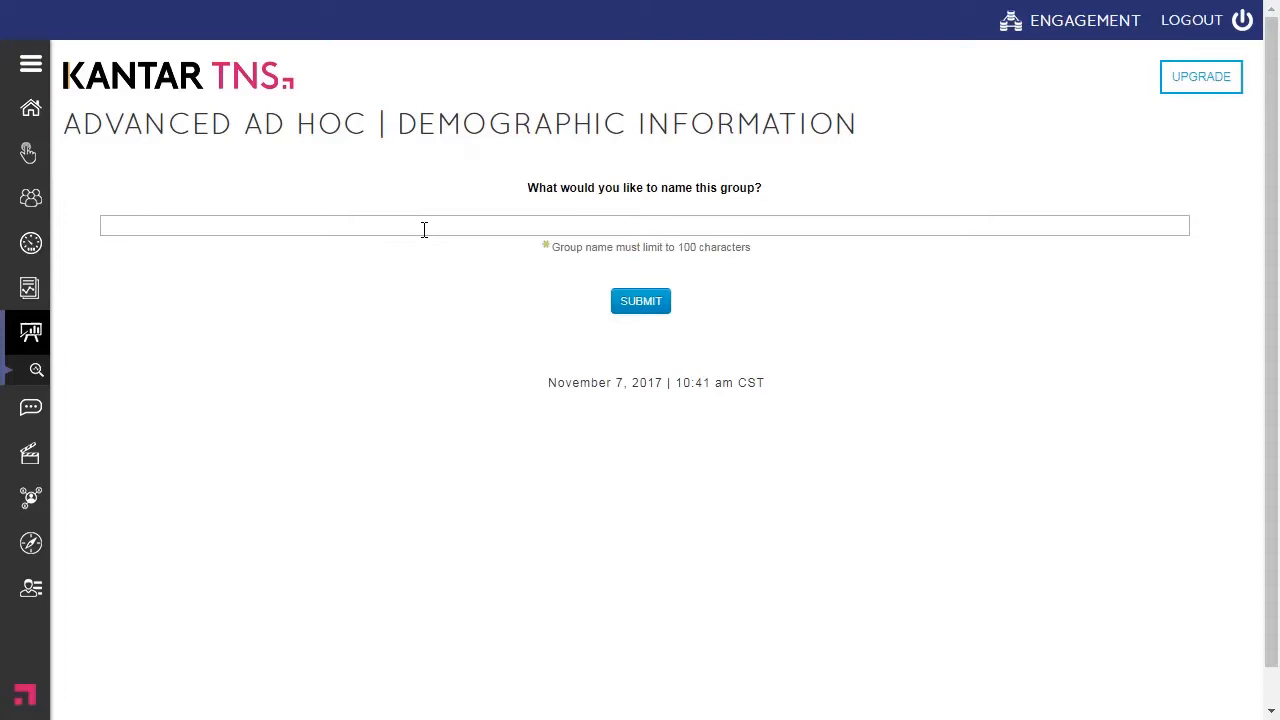
pyautogui.click(424, 225)
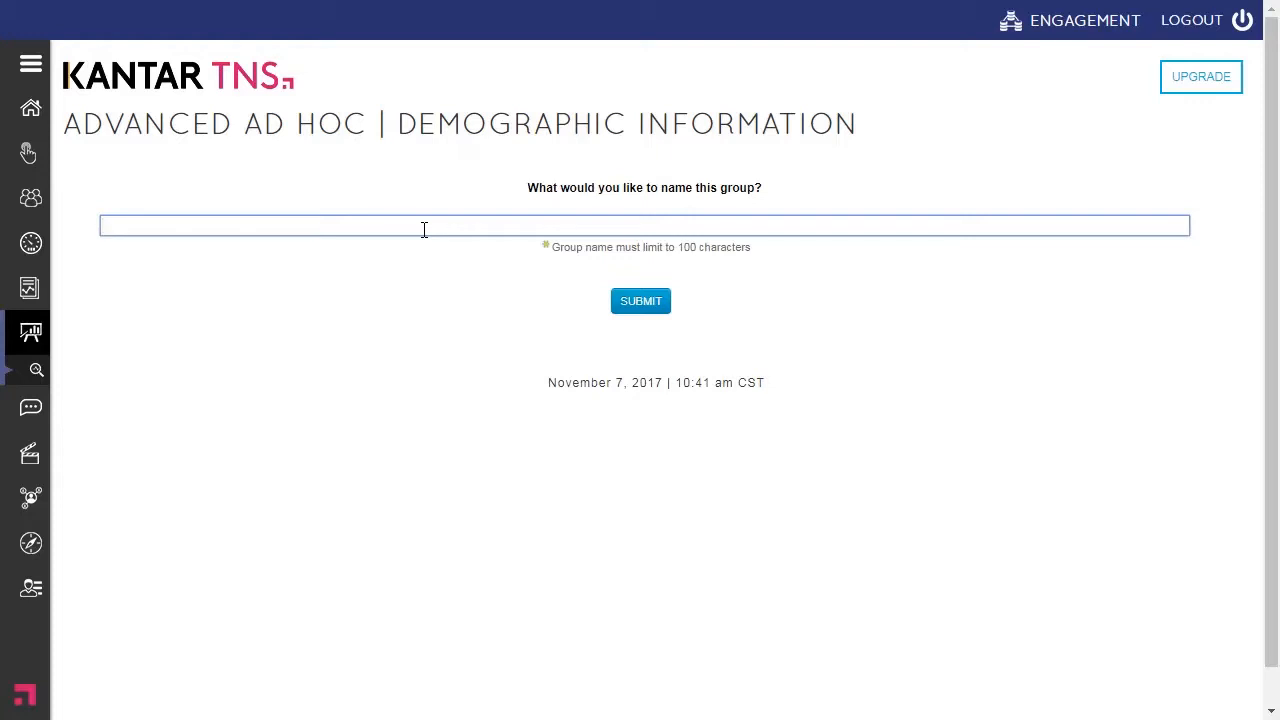
pyautogui.write('W')
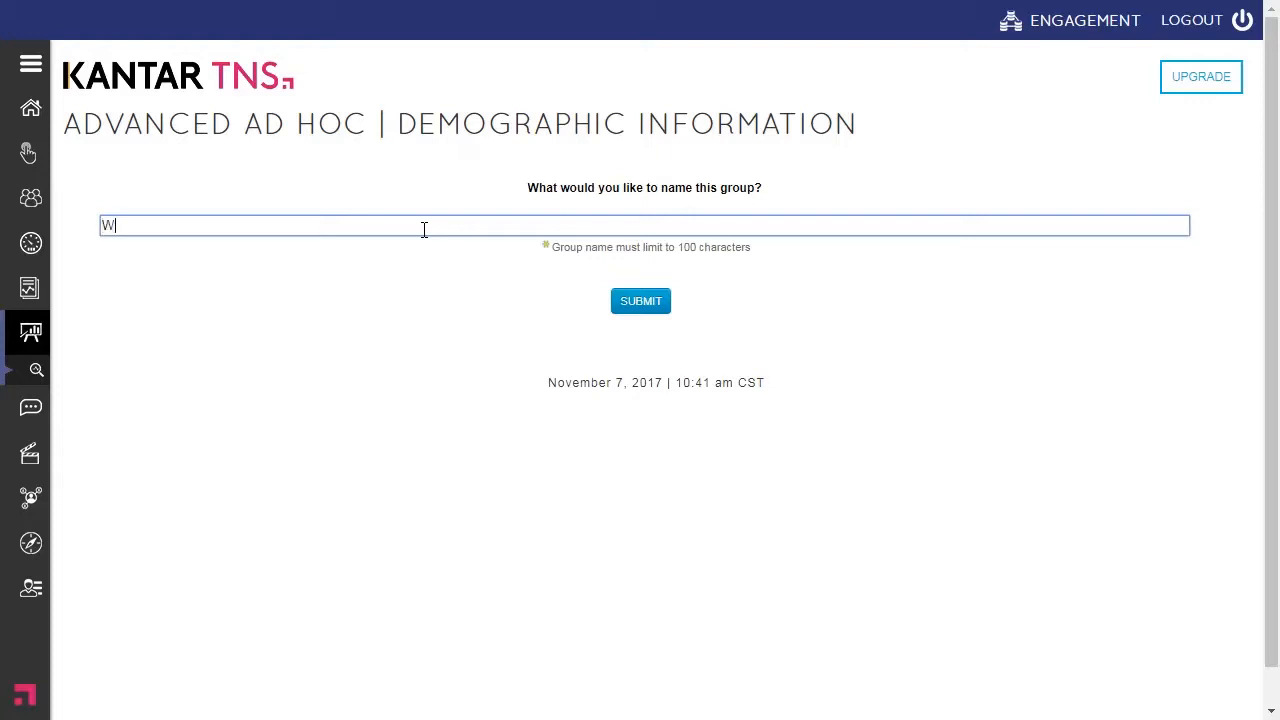
pyautogui.write('estern R')
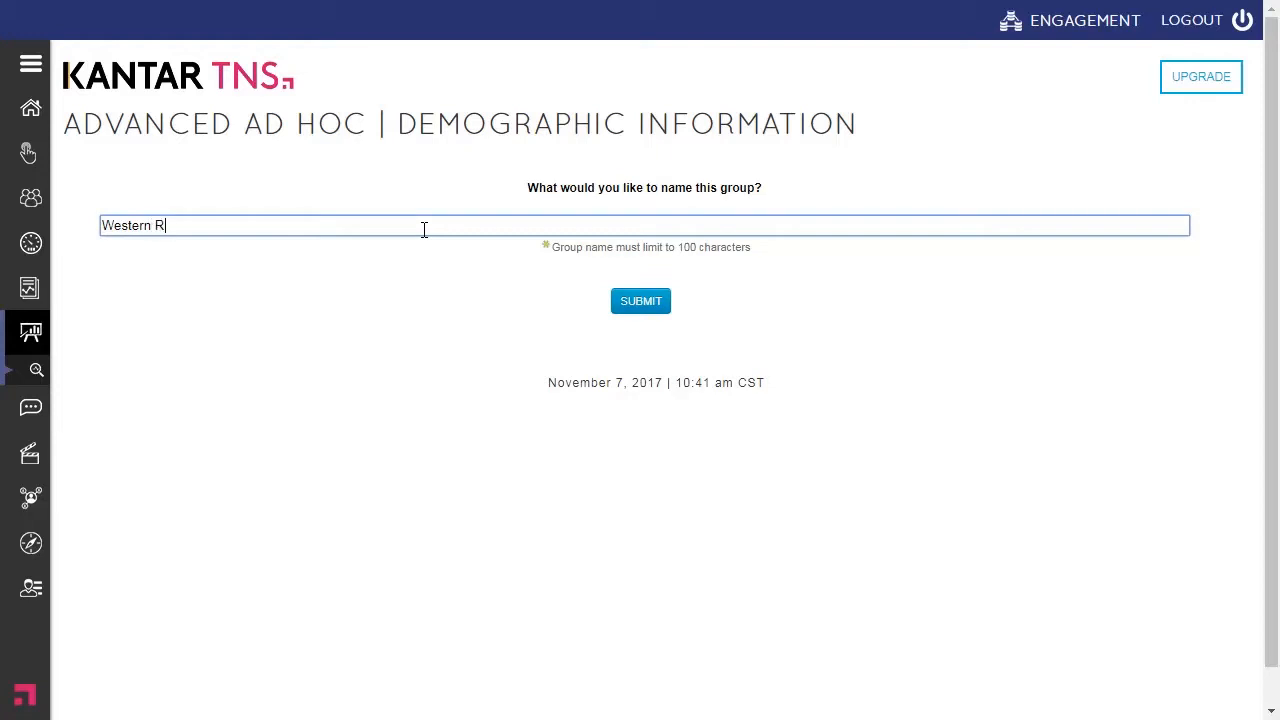
pyautogui.write('egion')
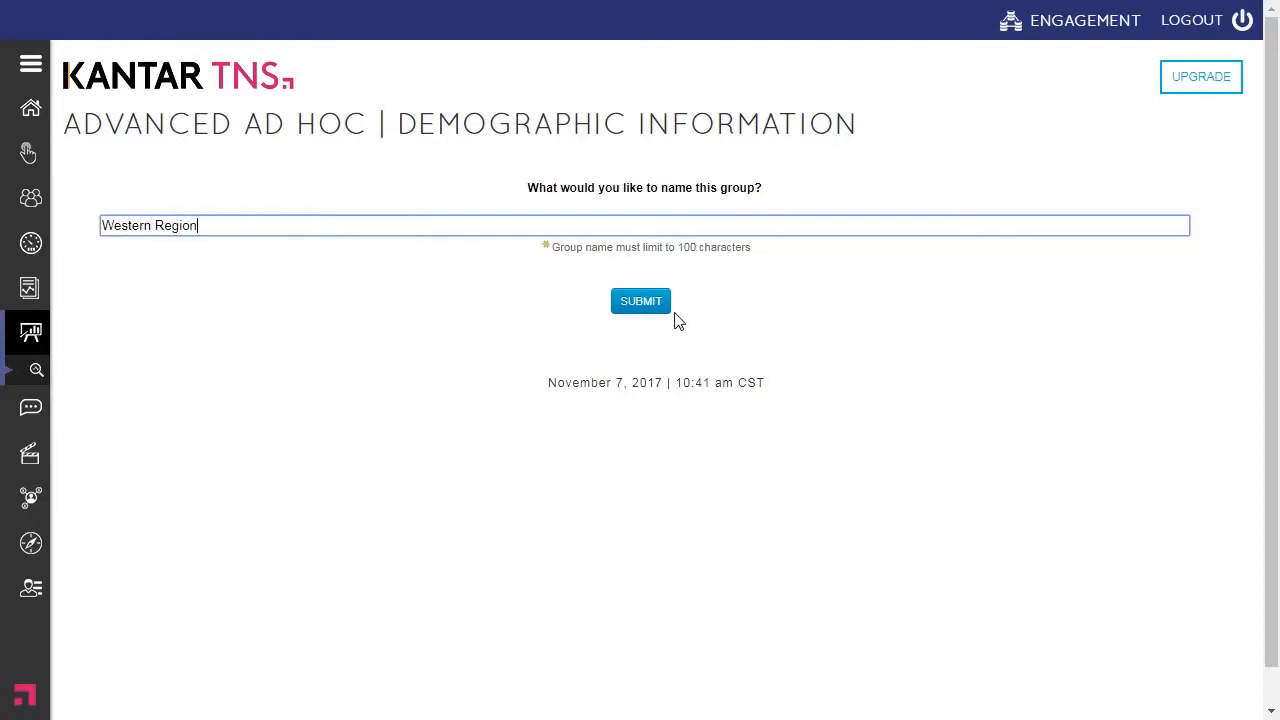
pyautogui.click(640, 301)
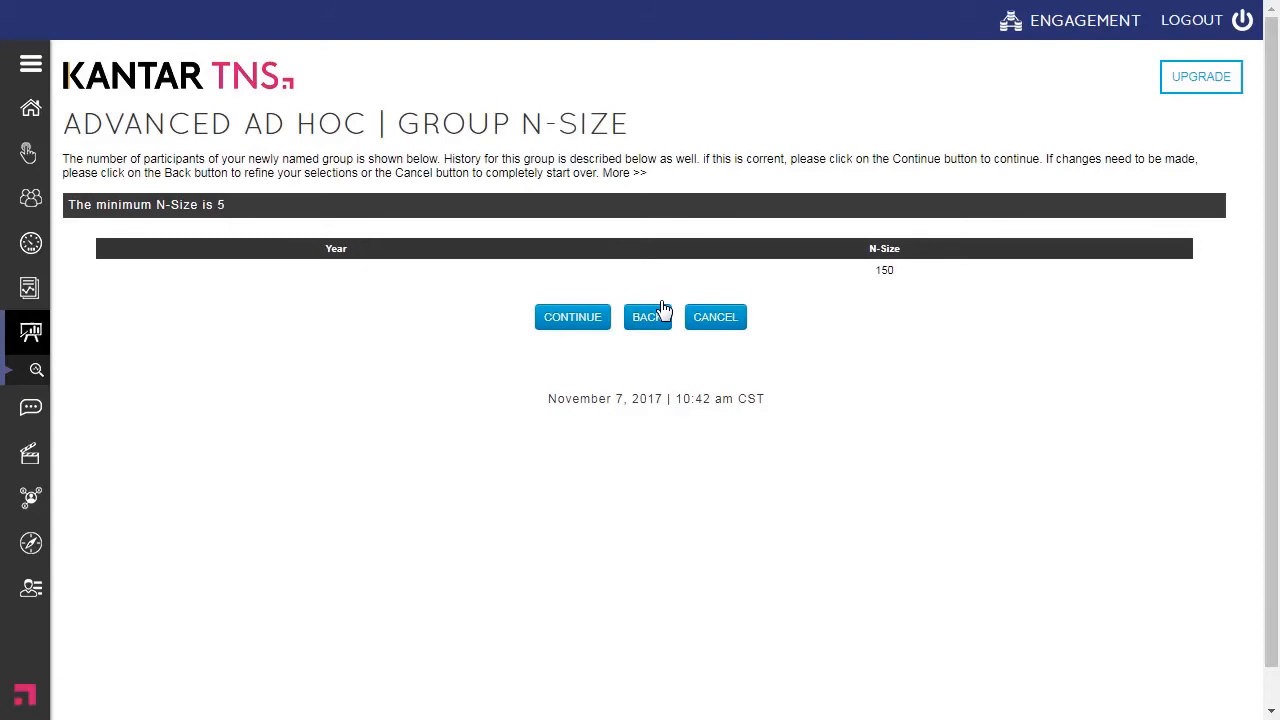
pyautogui.moveTo(397, 283)
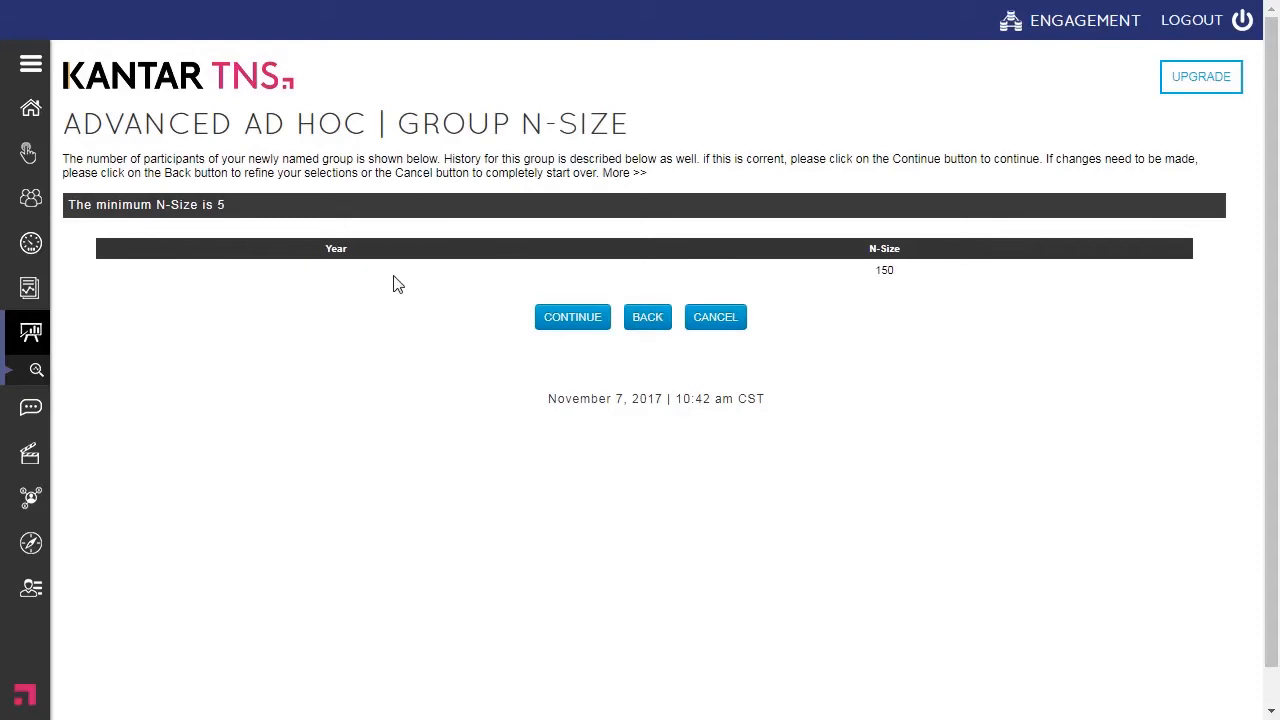
pyautogui.moveTo(950, 325)
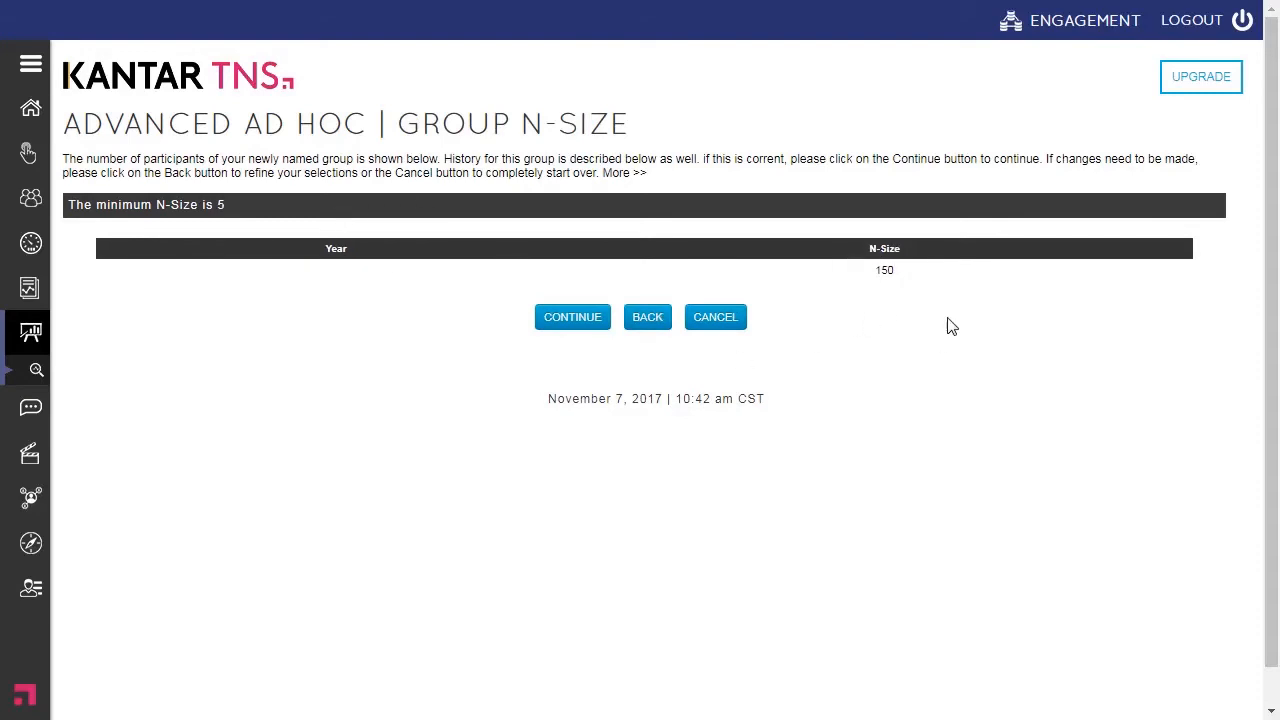
pyautogui.moveTo(436, 253)
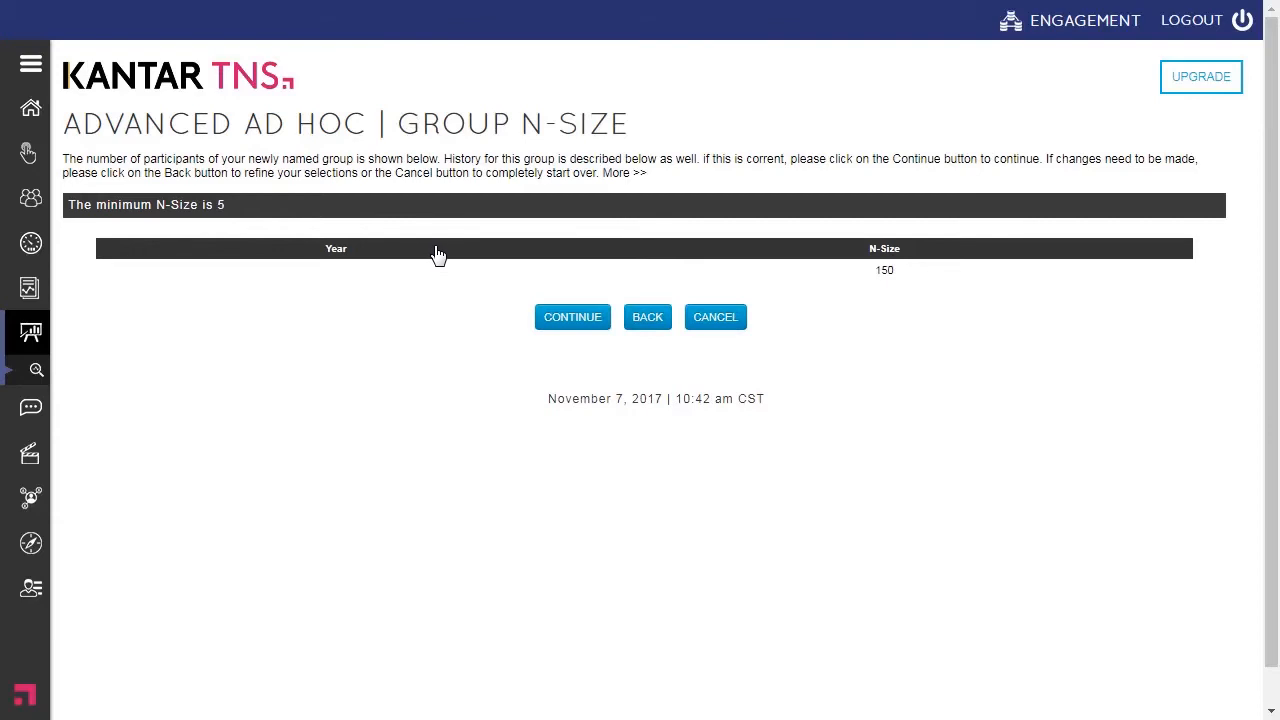
pyautogui.moveTo(175, 247)
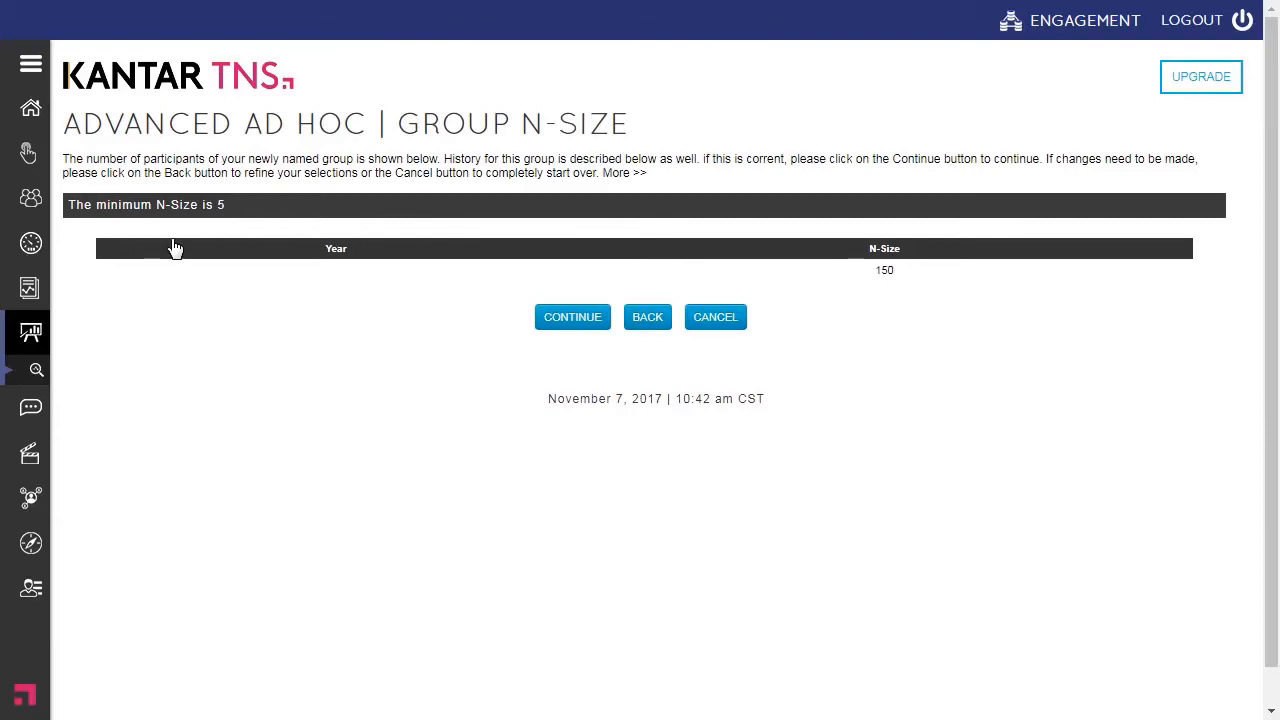
pyautogui.moveTo(207, 205)
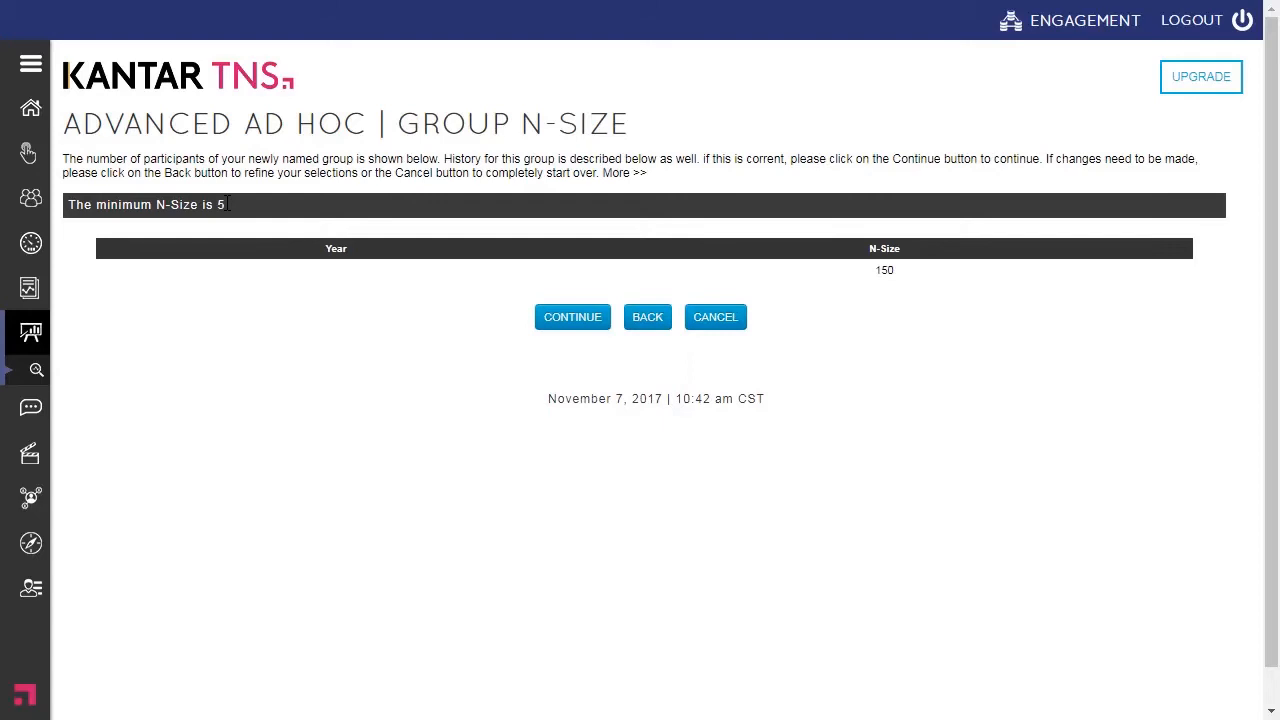
pyautogui.moveTo(396, 240)
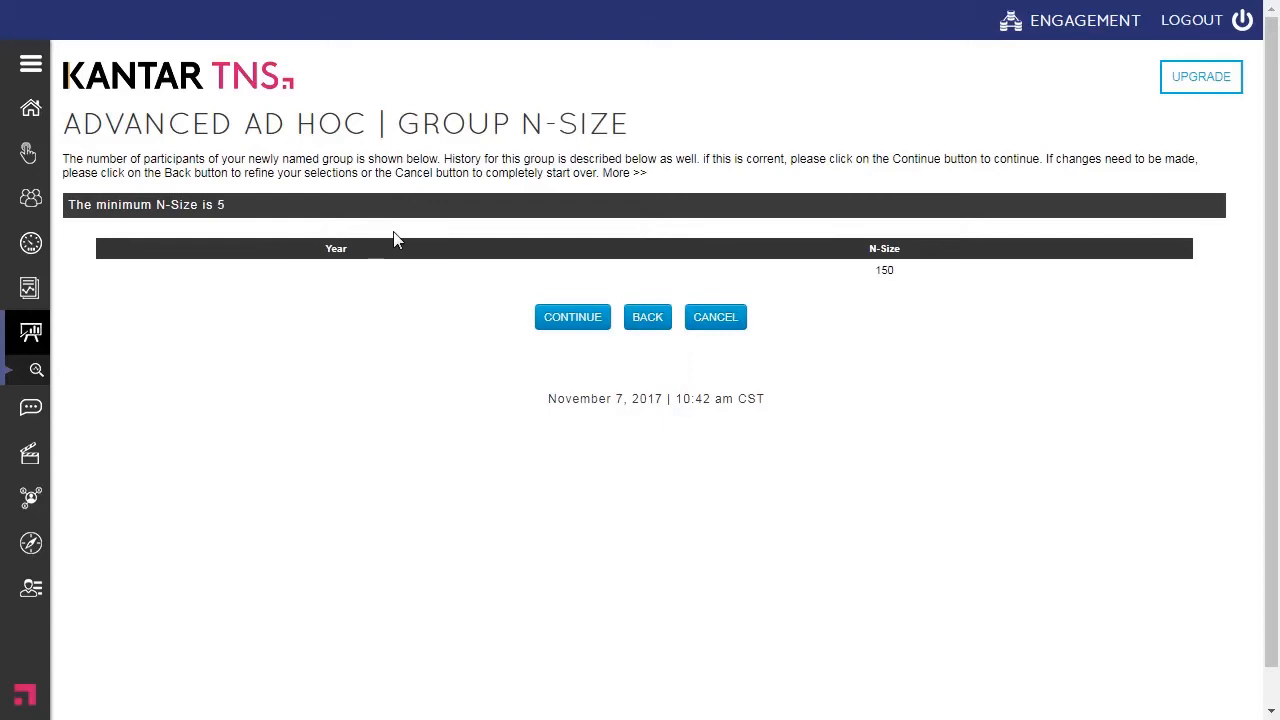
pyautogui.moveTo(590, 328)
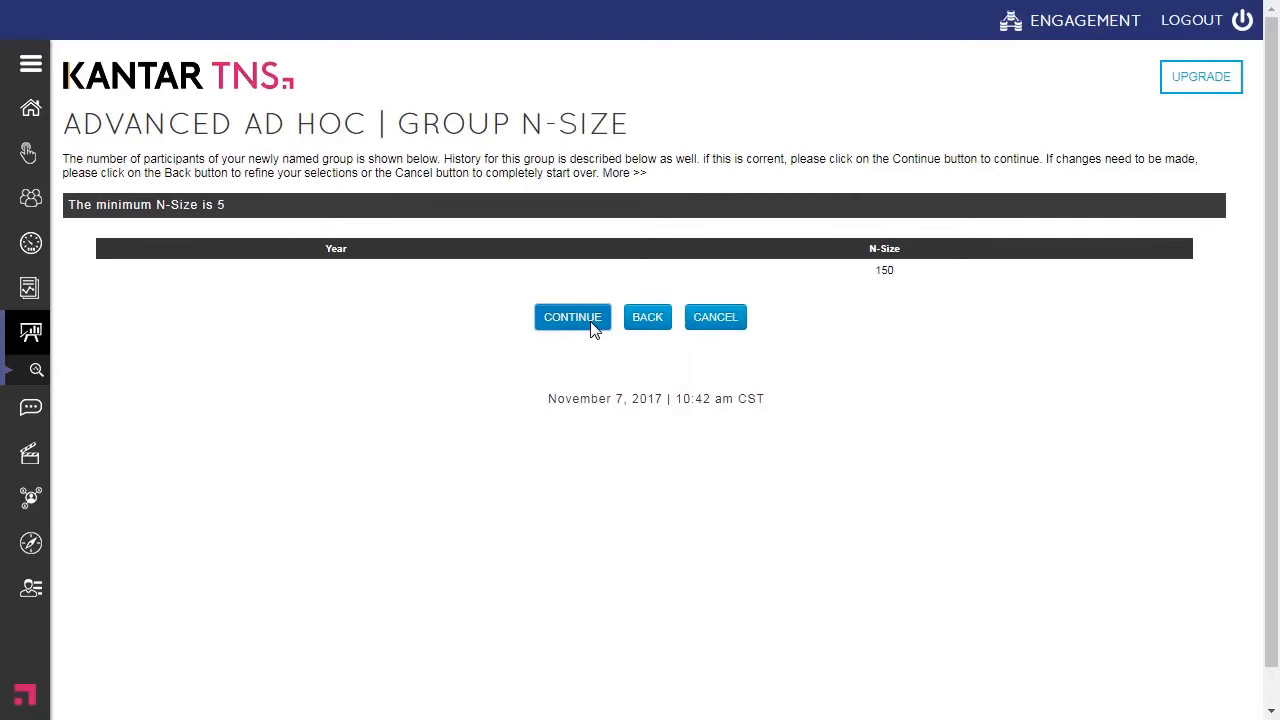
# - Accept the participant count, agree to a report, submit the email, and confirm the summary
pyautogui.click(572, 317)
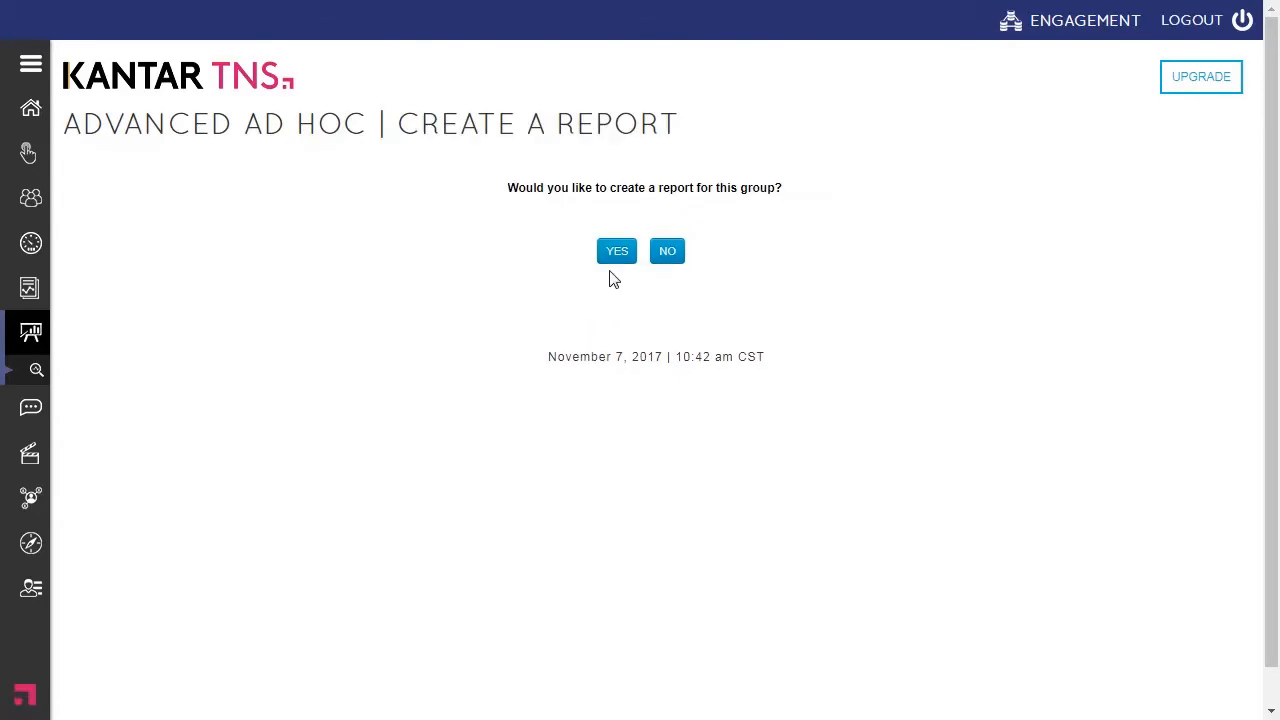
pyautogui.click(617, 250)
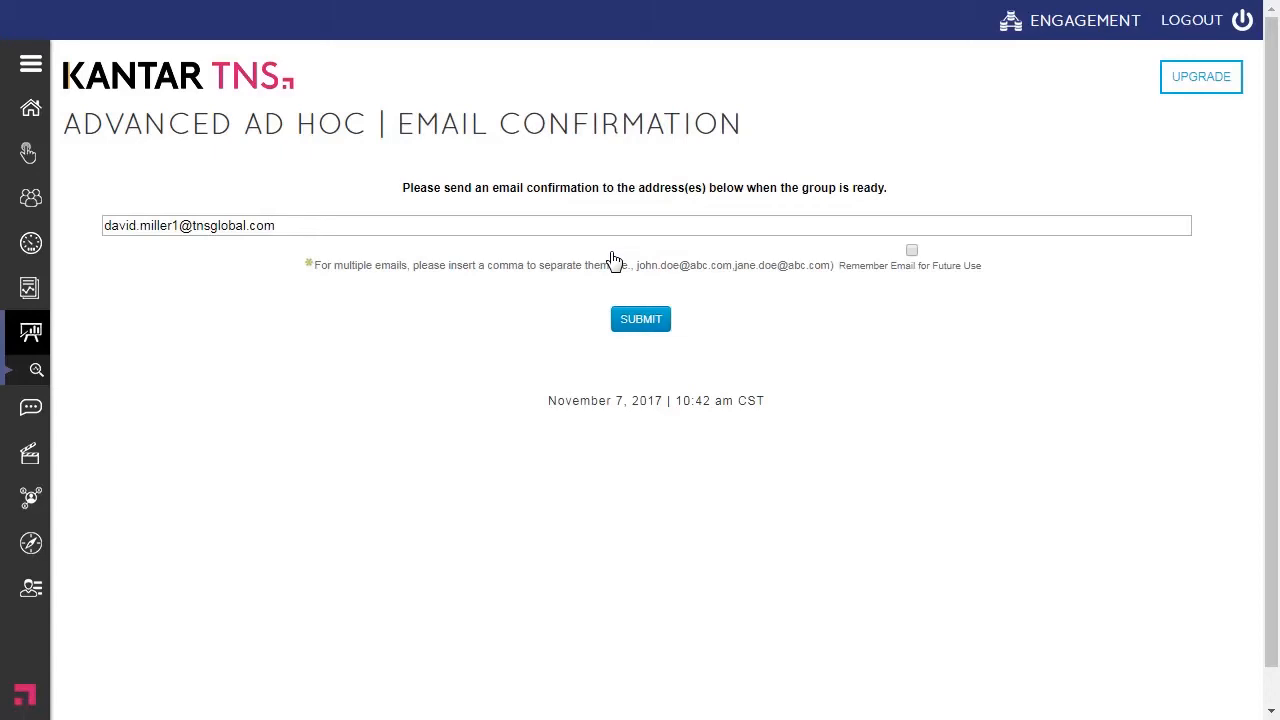
pyautogui.moveTo(635, 330)
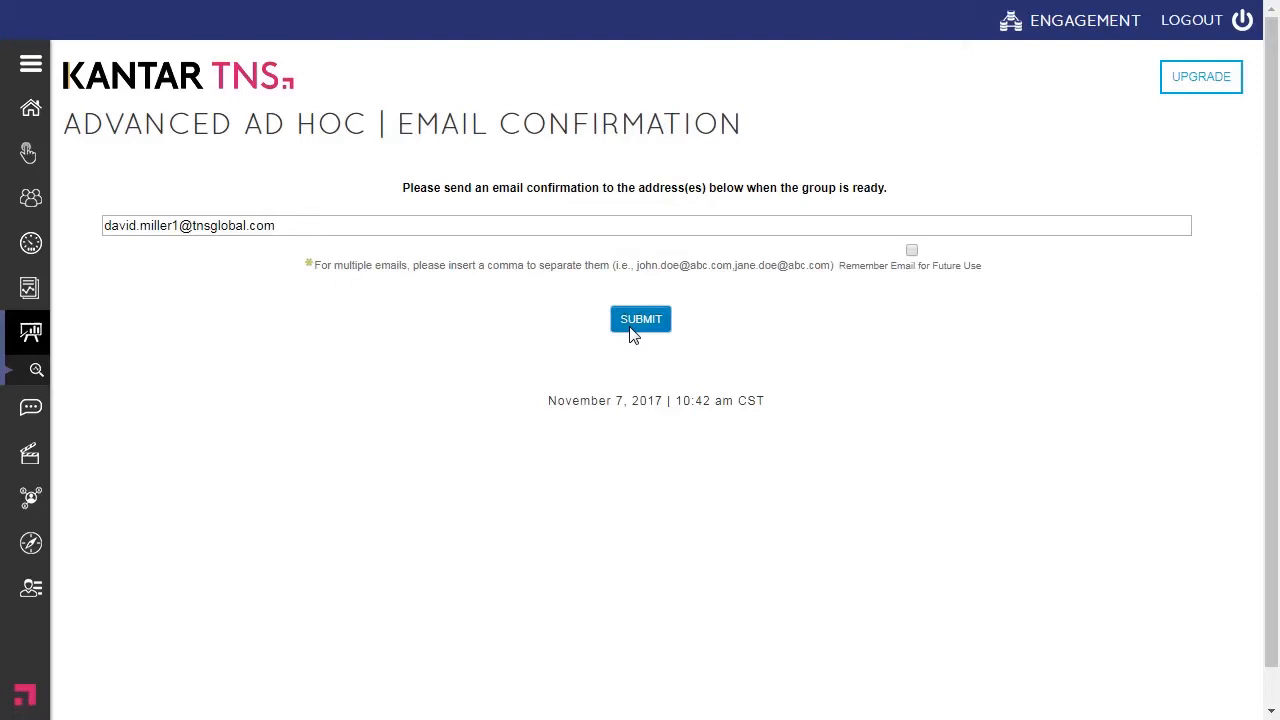
pyautogui.click(640, 318)
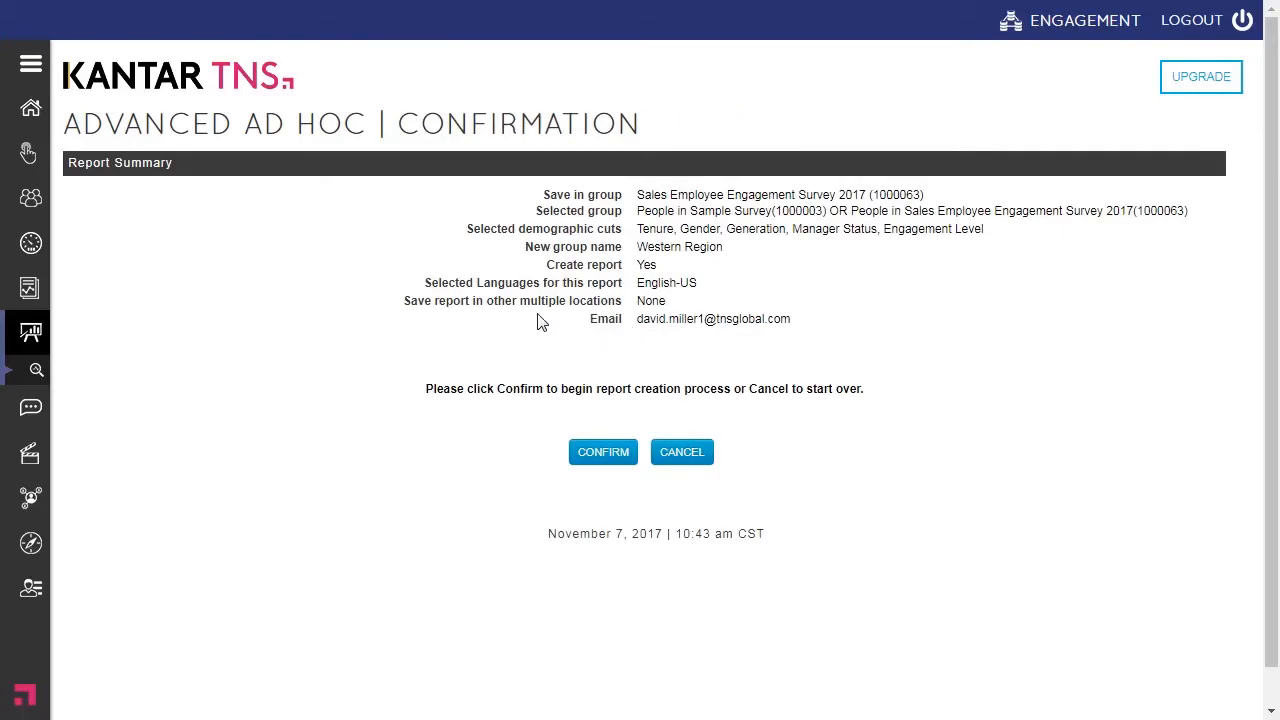
pyautogui.click(603, 452)
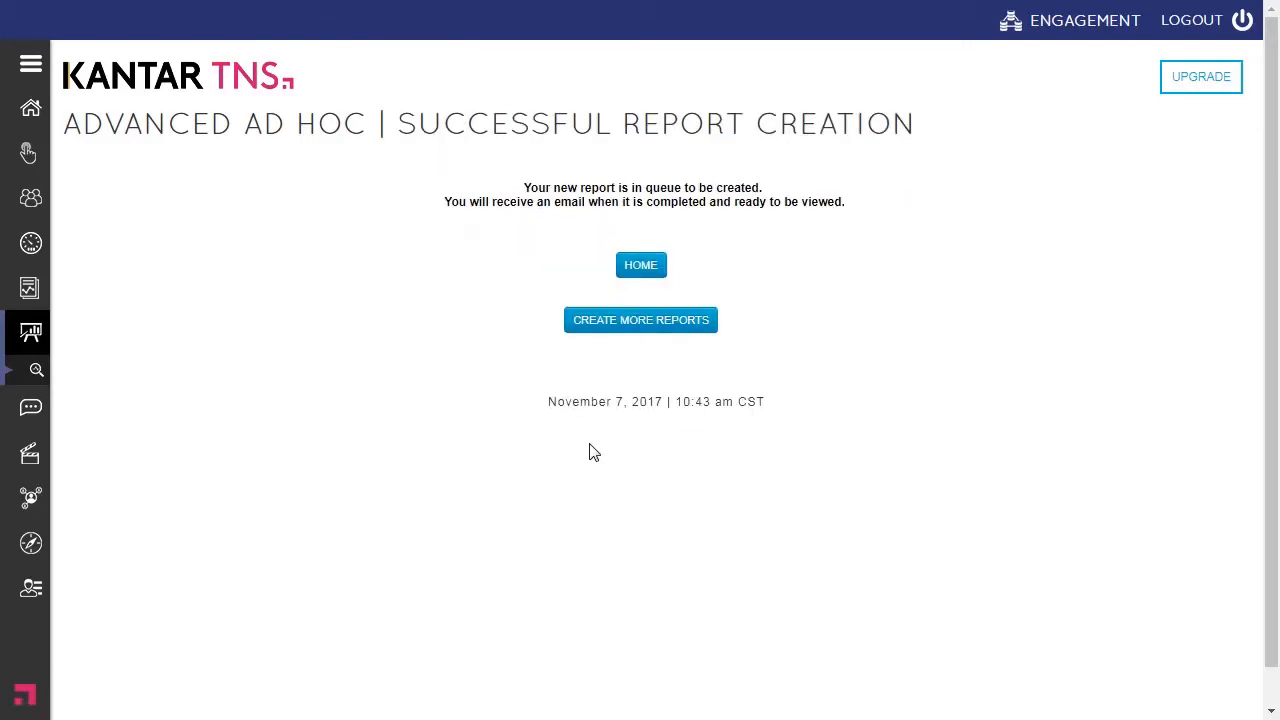
pyautogui.moveTo(650, 268)
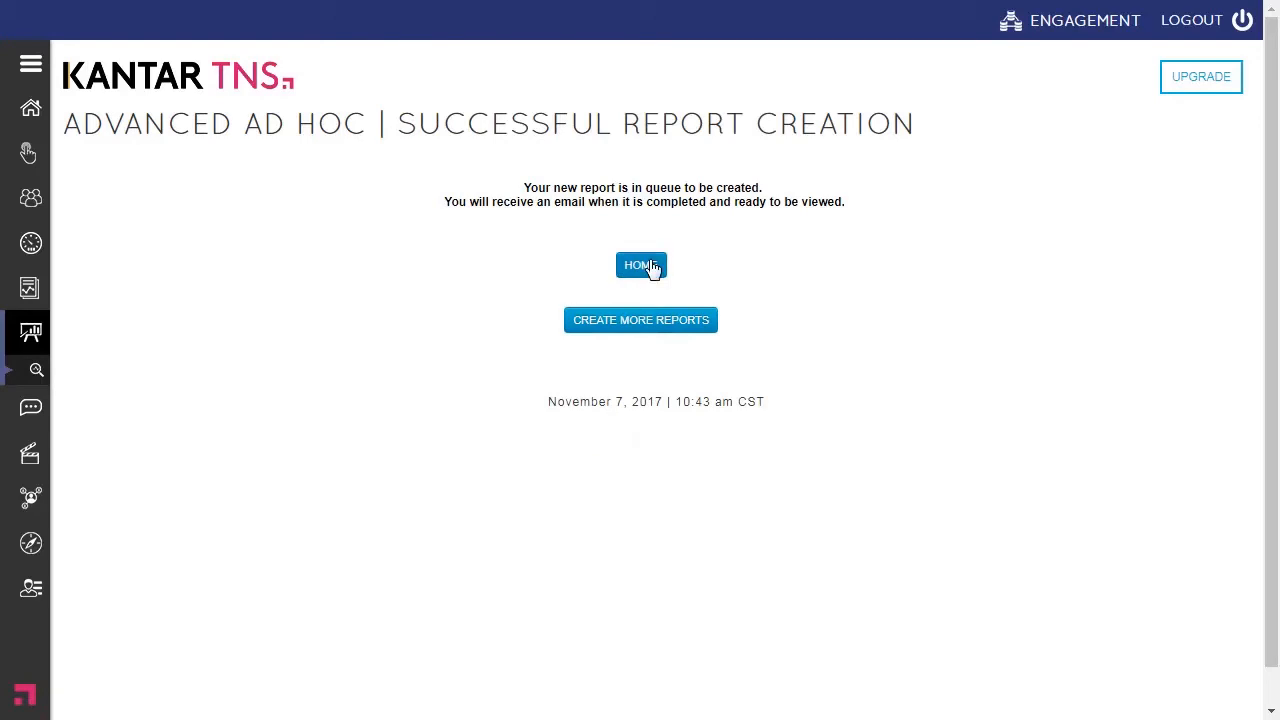
# - Return Home, open Manager AdHoc, and scroll to the group selection list
pyautogui.click(640, 264)
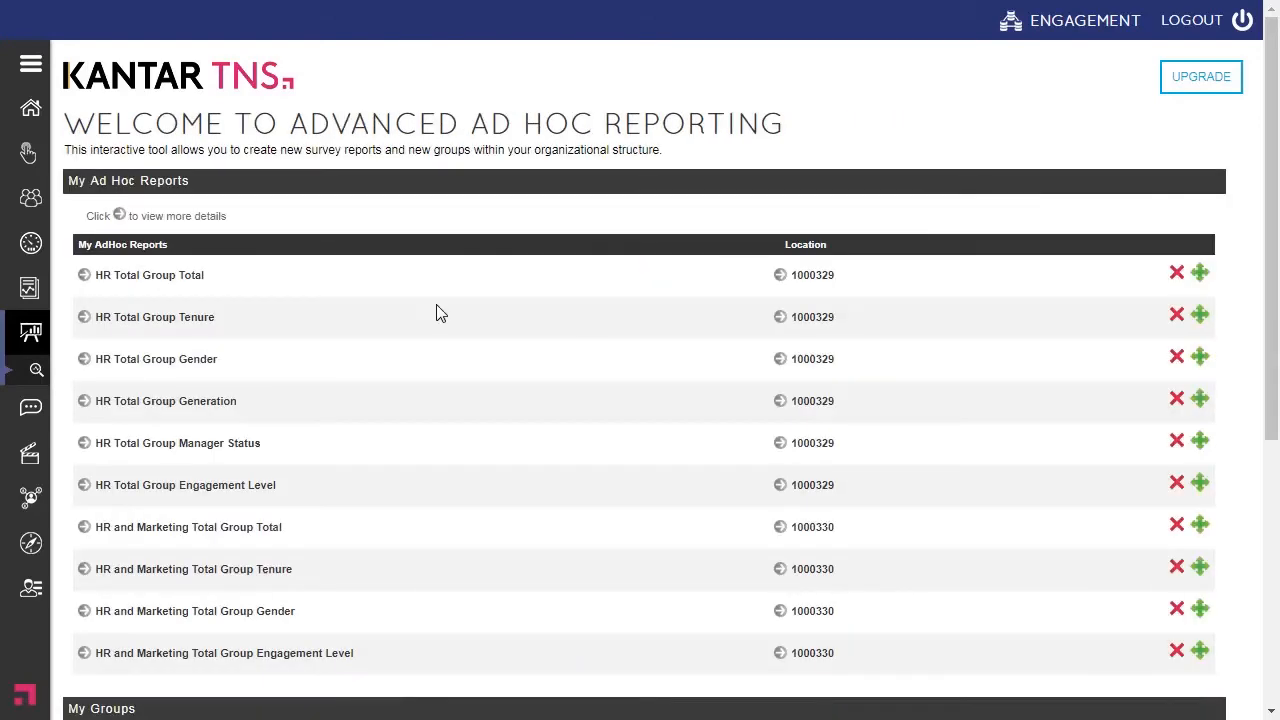
pyautogui.click(30, 63)
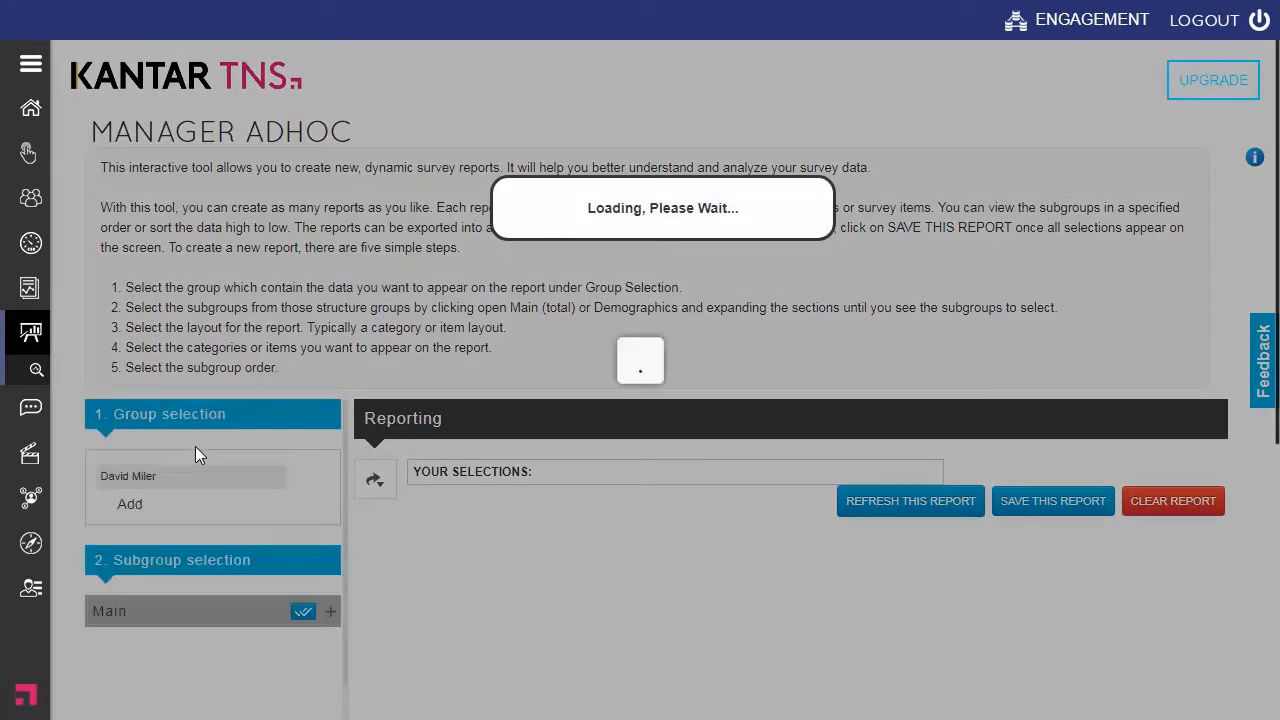
pyautogui.scroll(-3)
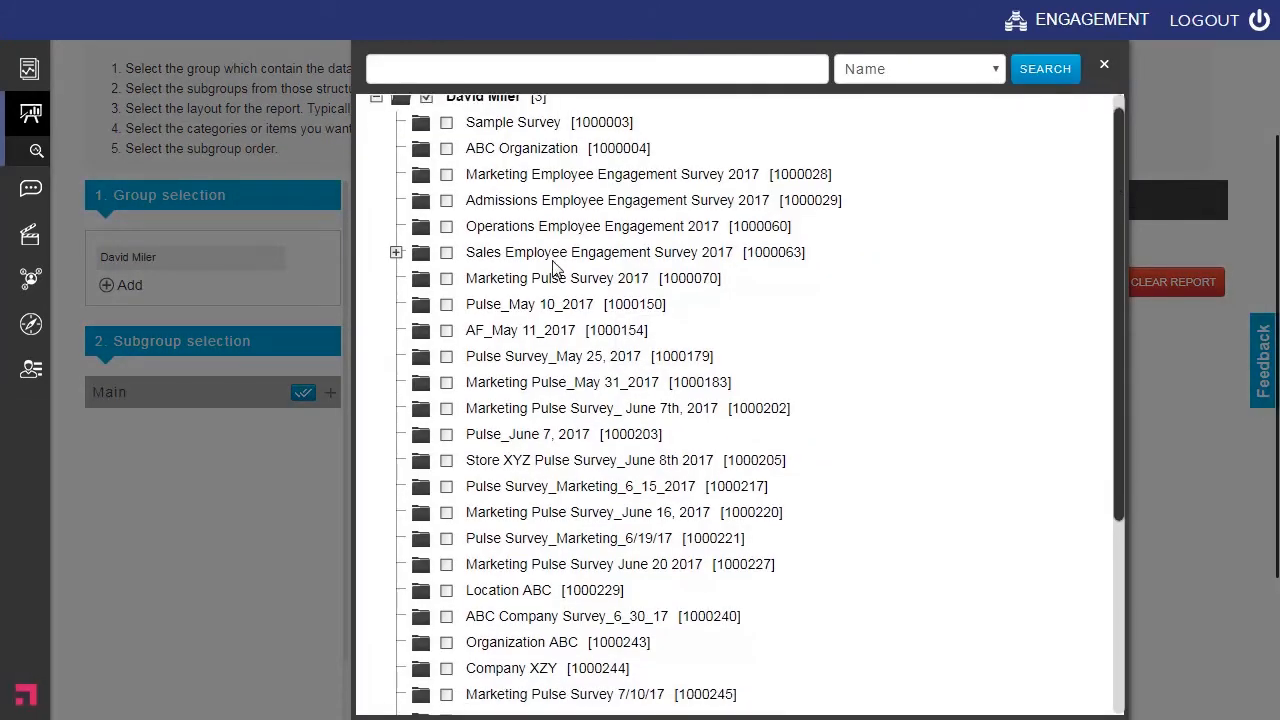
pyautogui.moveTo(397, 258)
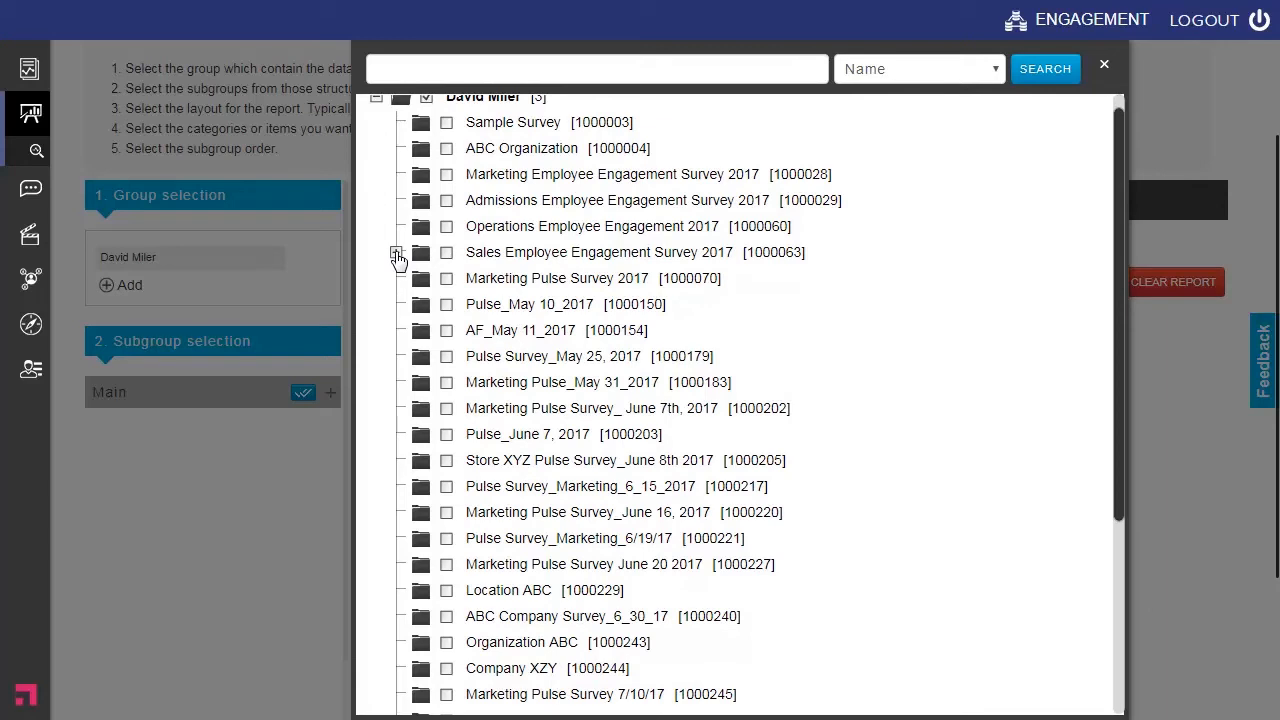
# - Expand Sales Employee Engagement Survey 2017, tick Western Region, and close the group list
pyautogui.click(397, 256)
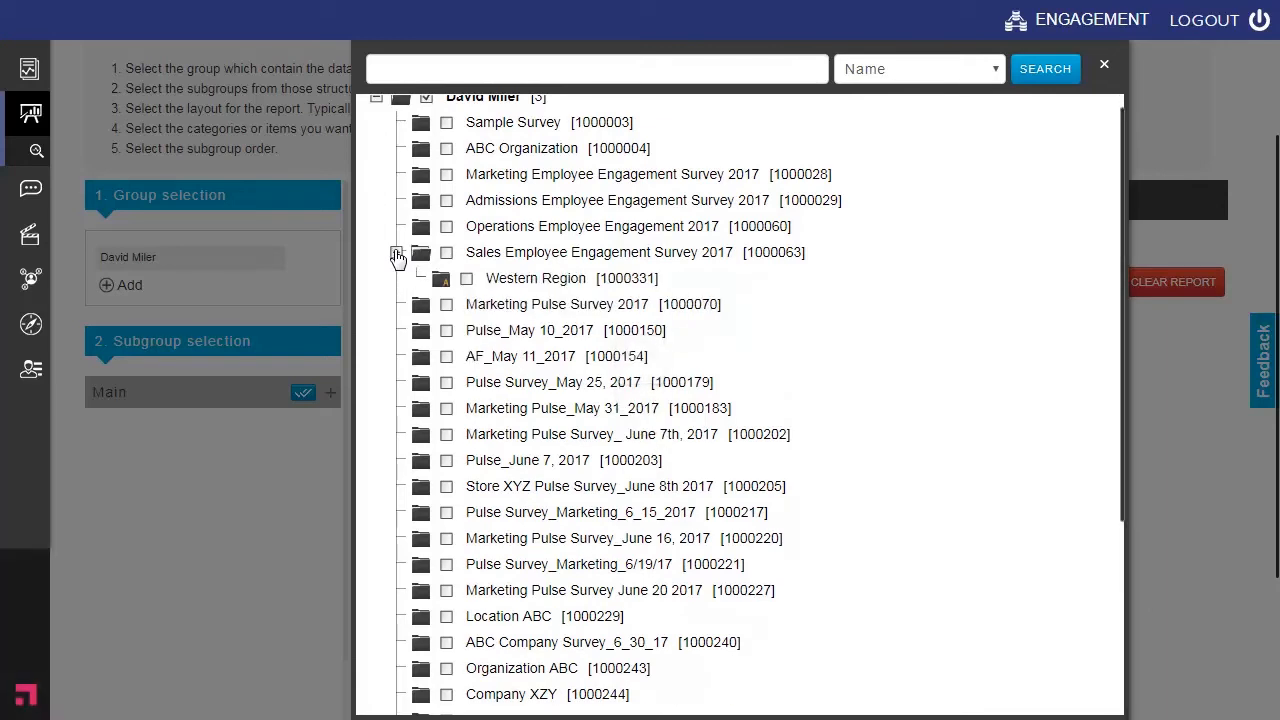
pyautogui.click(396, 252)
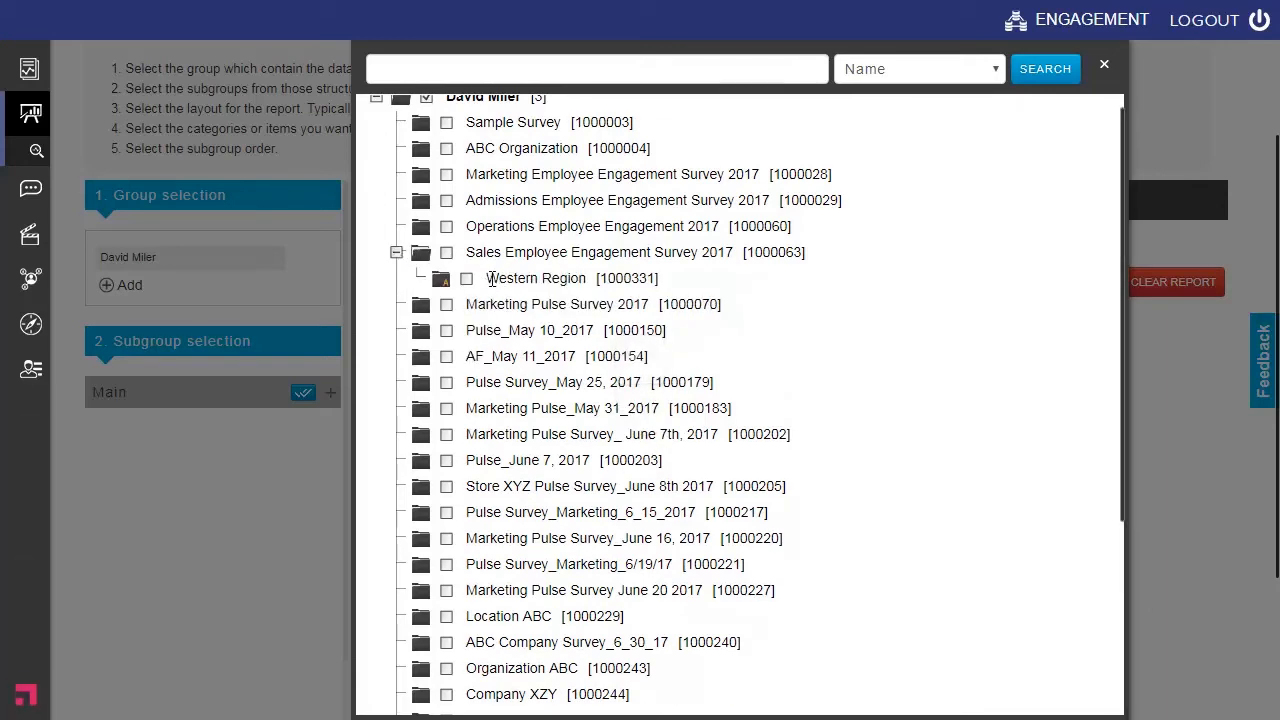
pyautogui.doubleClick(535, 278)
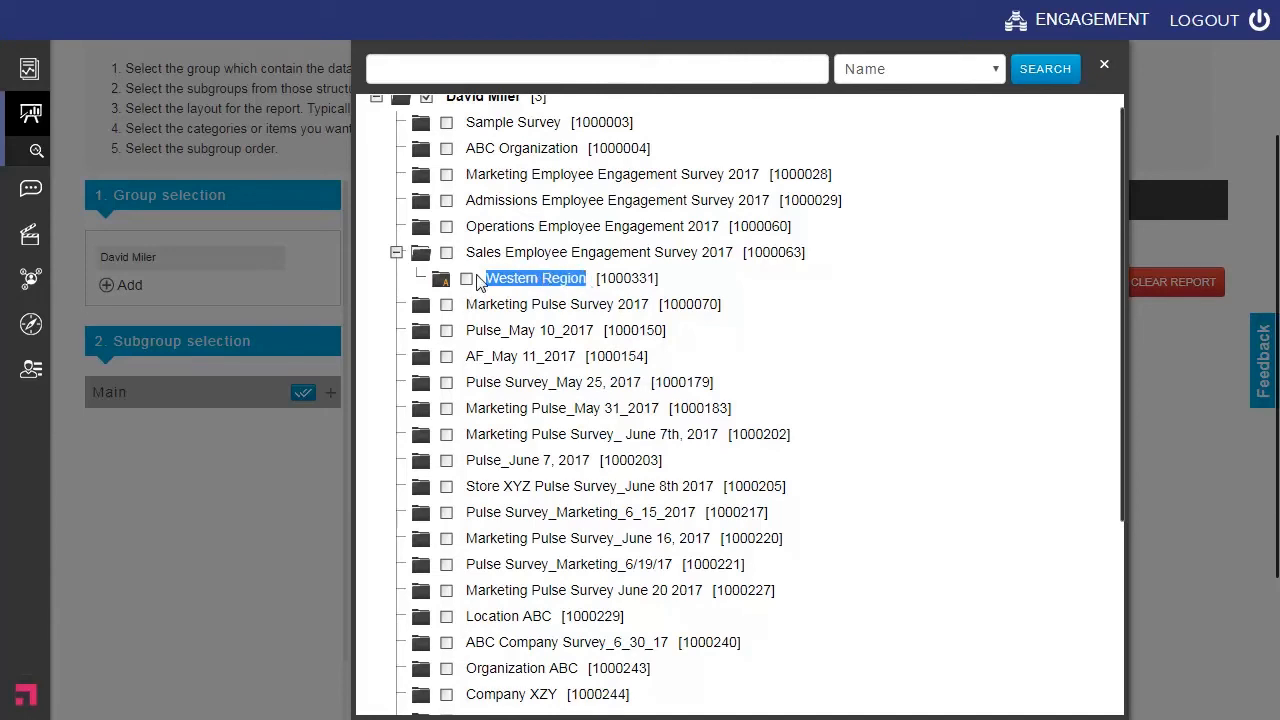
pyautogui.click(467, 278)
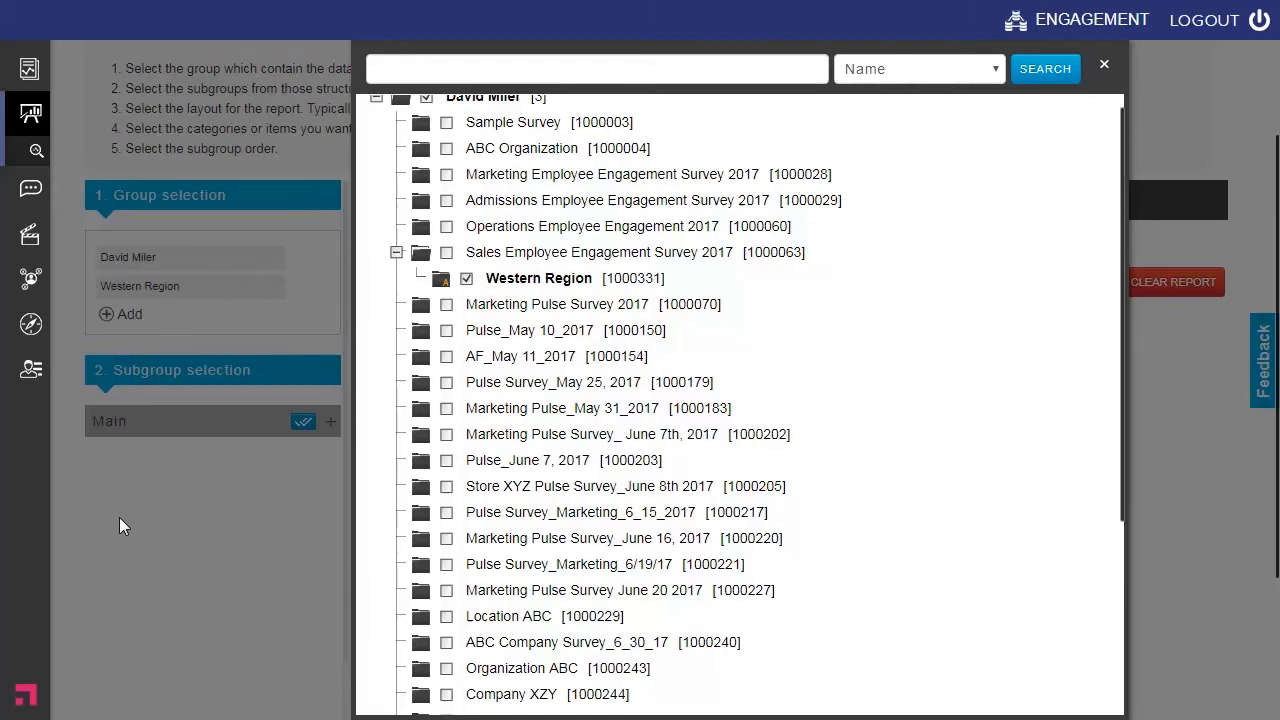
pyautogui.click(1104, 64)
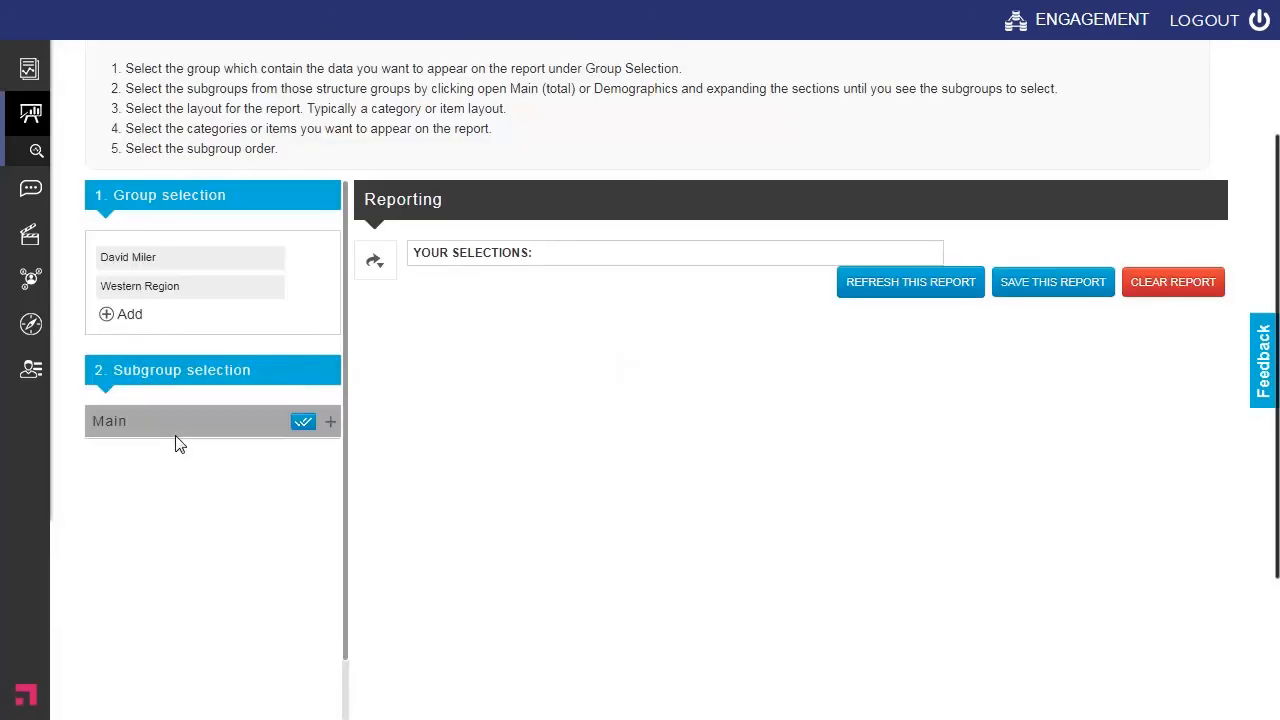
# - Expand Main subgroups and open the 'Using The Online AdHoc Report Center' guide
pyautogui.click(329, 422)
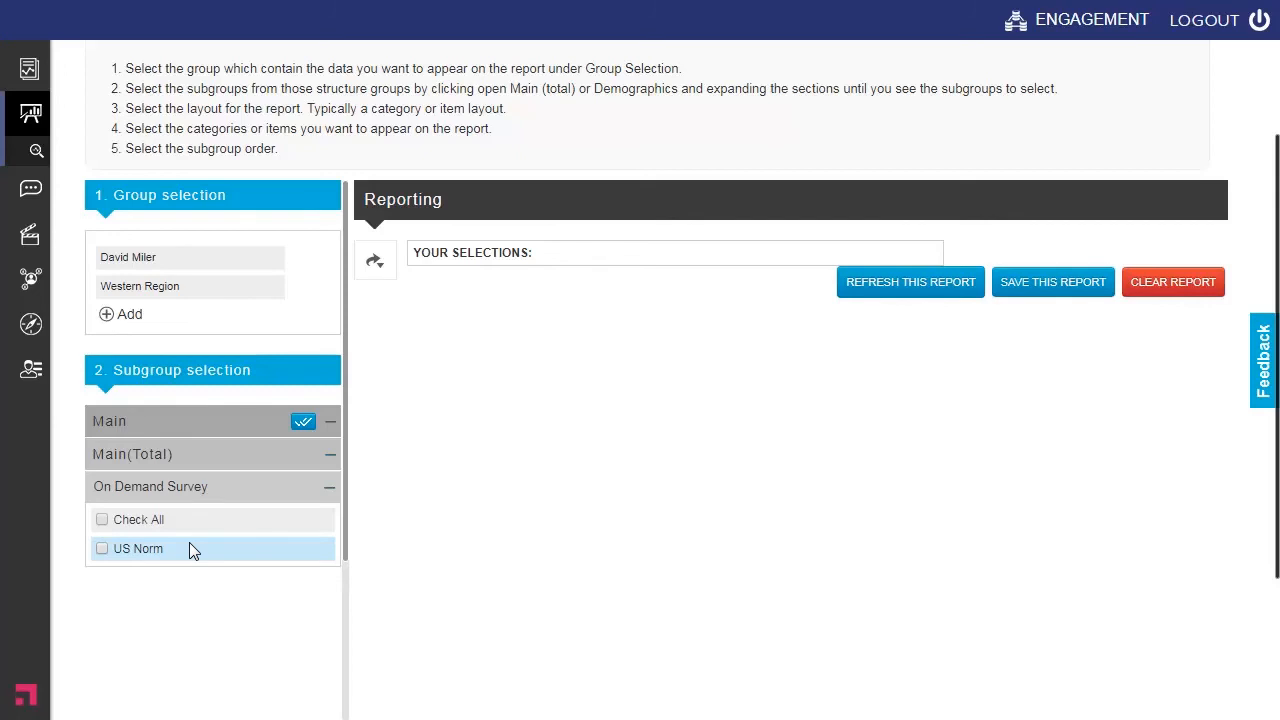
pyautogui.moveTo(222, 438)
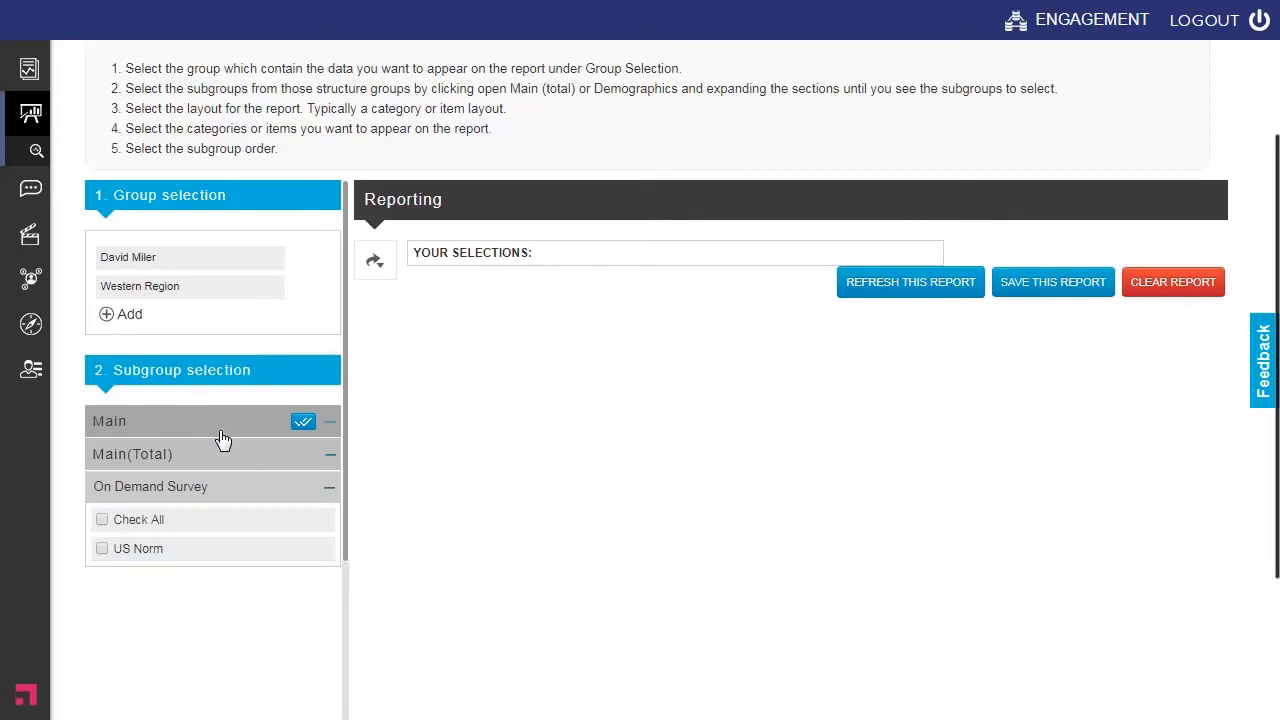
pyautogui.moveTo(108, 284)
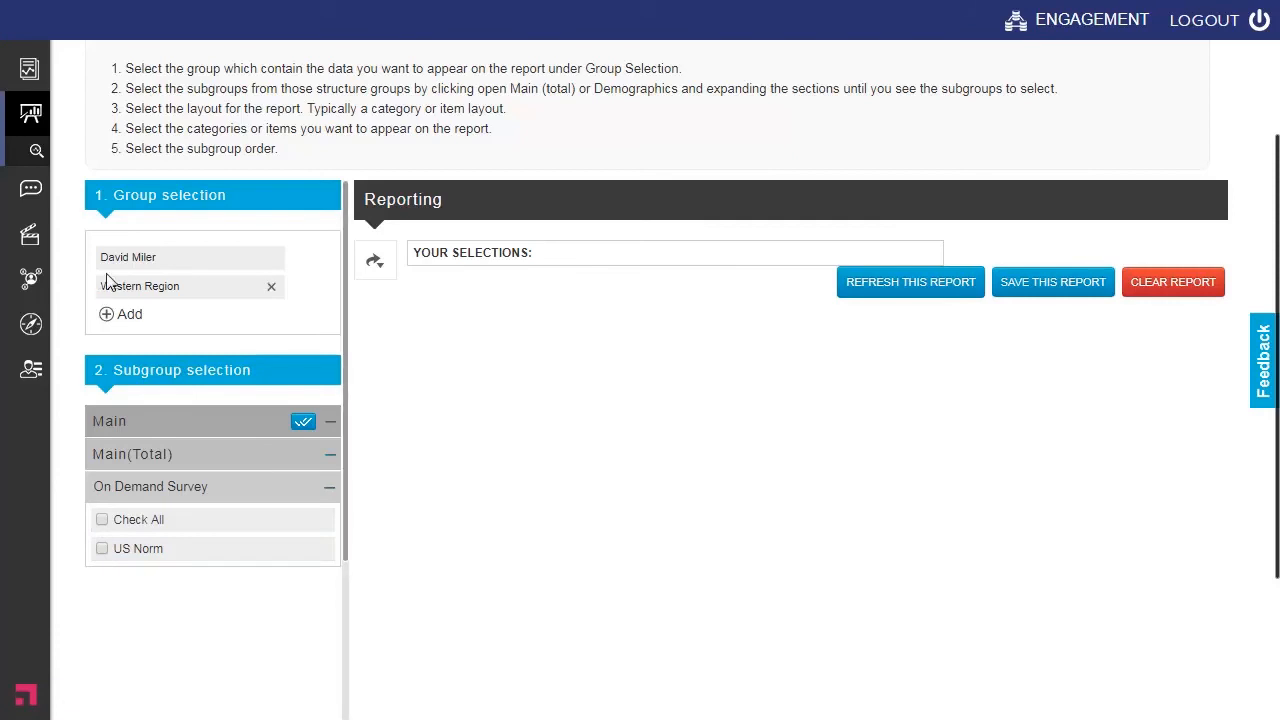
pyautogui.moveTo(70, 252)
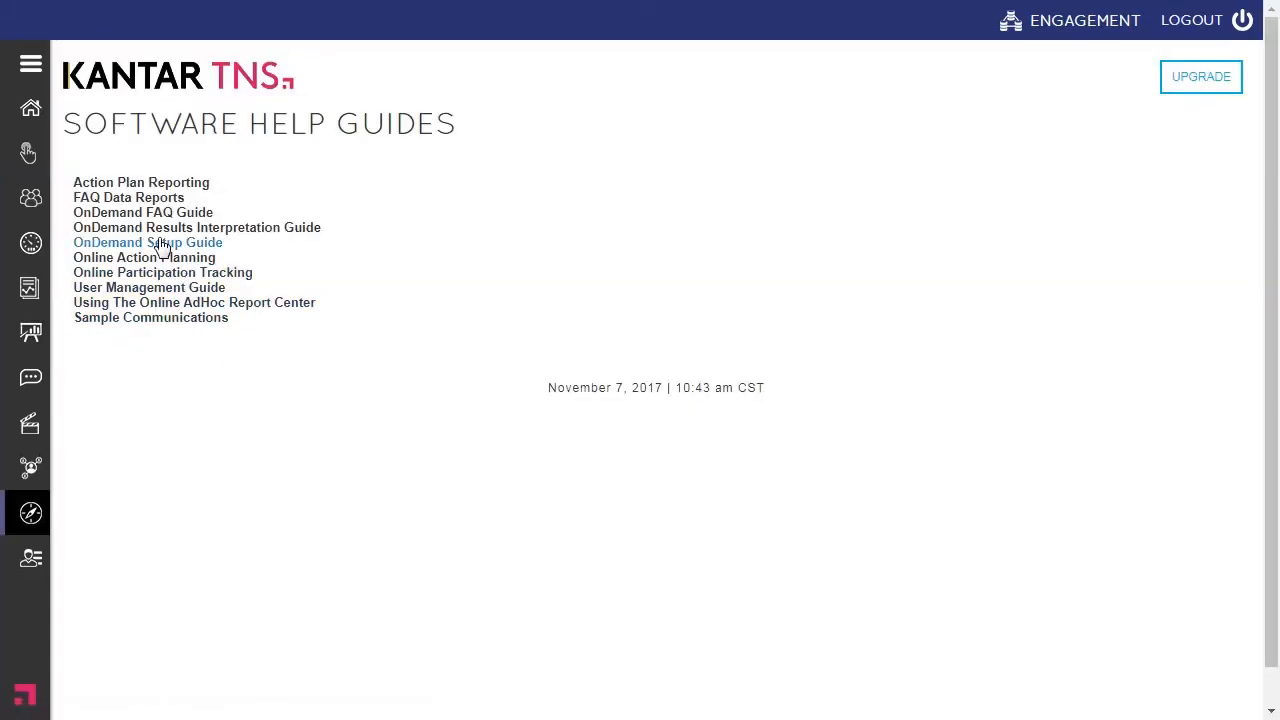
pyautogui.moveTo(167, 304)
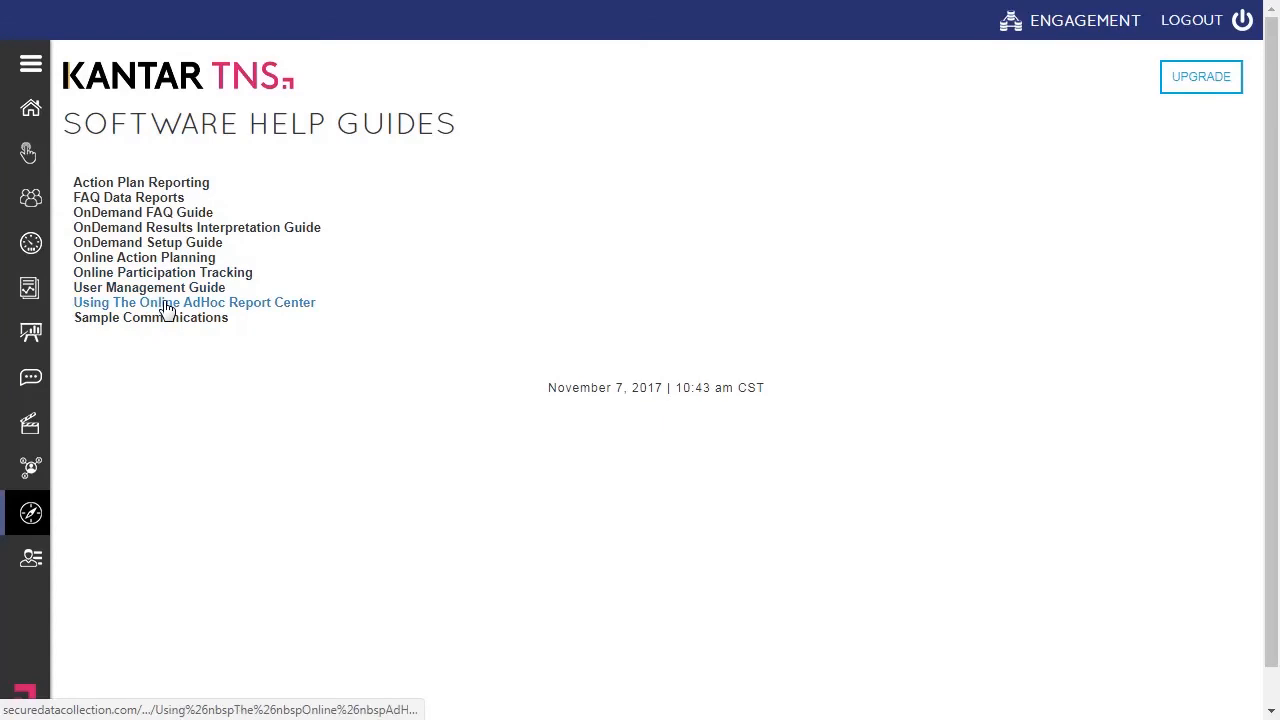
pyautogui.click(194, 302)
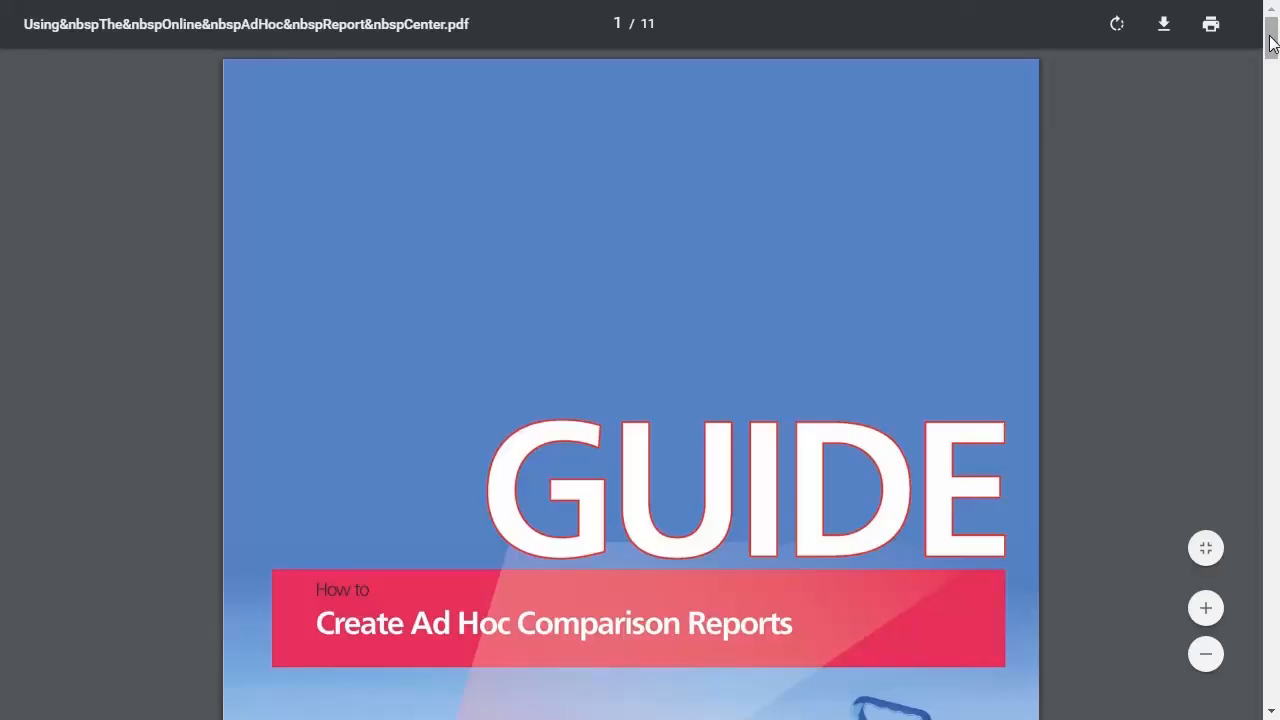
pyautogui.scroll(-3)
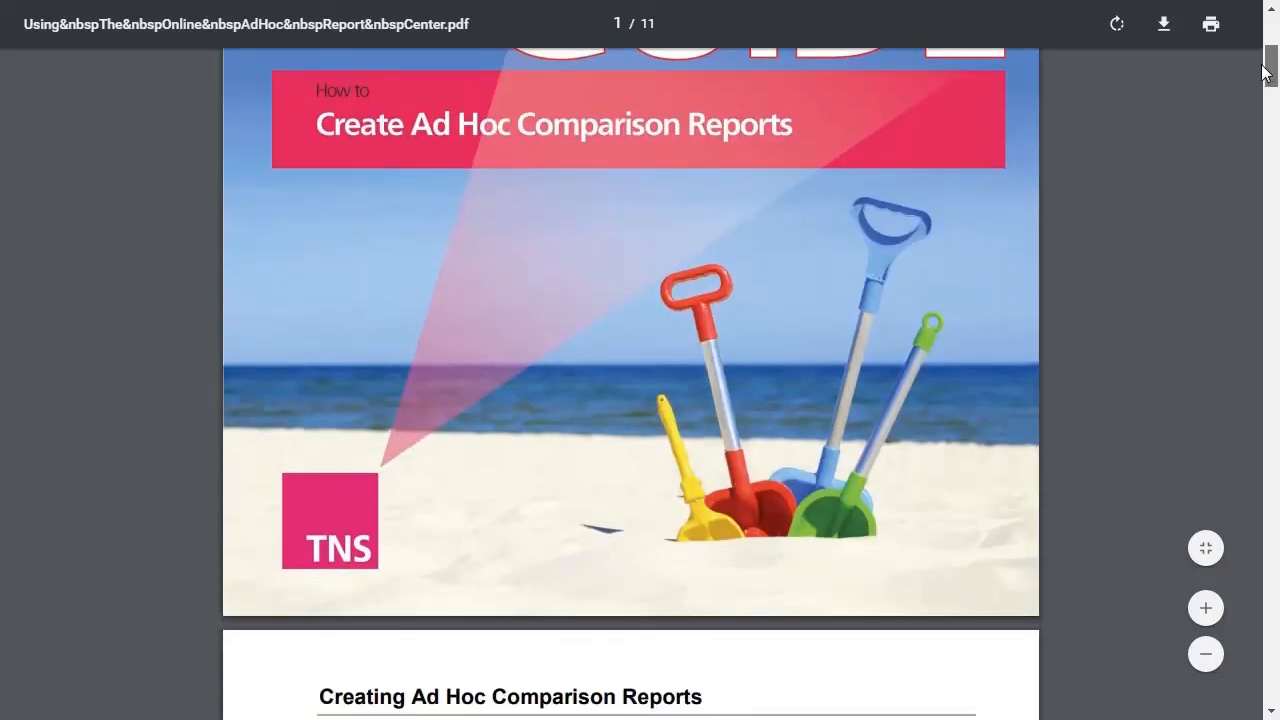